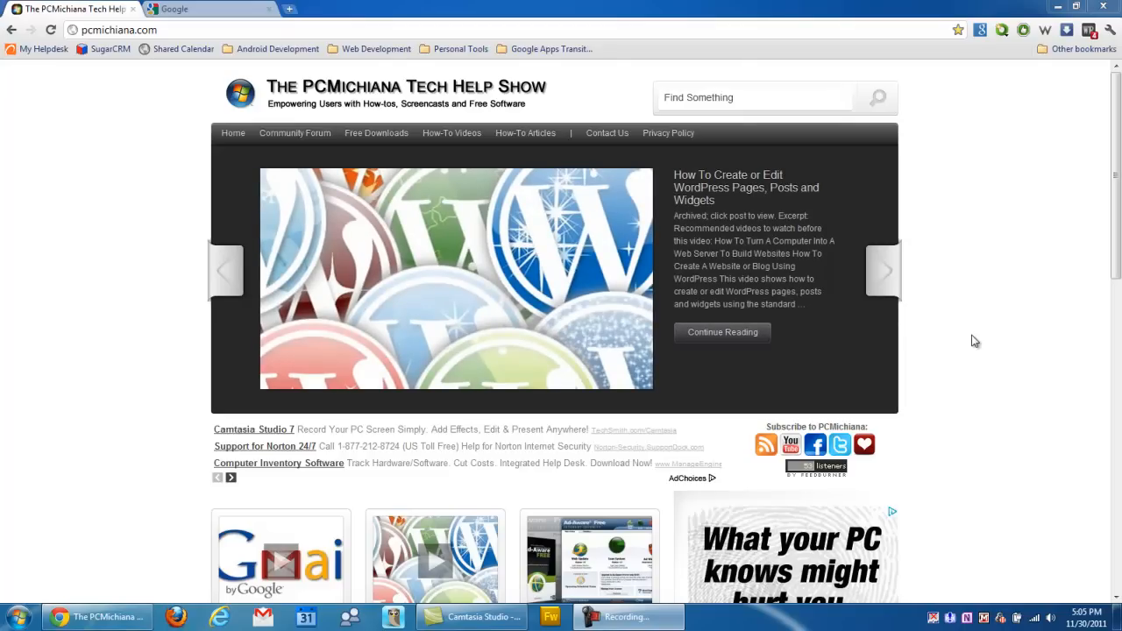
# Minimize the Chrome window showing PCMichiana Tech Help Show to reveal the desktop.
pyautogui.click(884, 270)
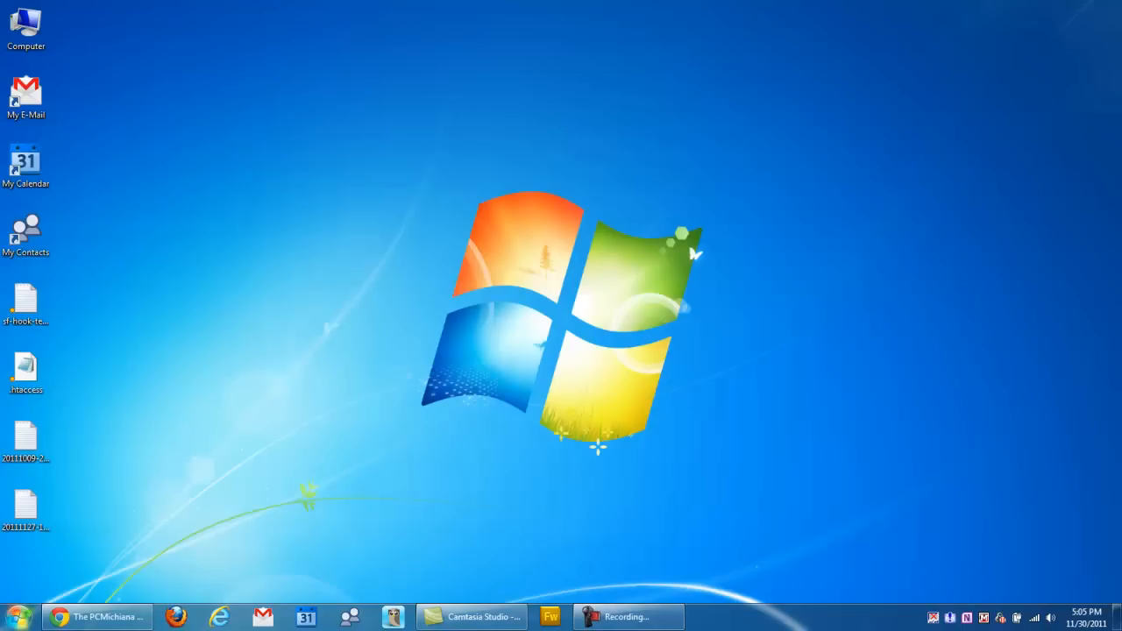
# Launch XAMPP Control Panel from Start search and start the Apache and MySQL modules.
pyautogui.click(18, 617)
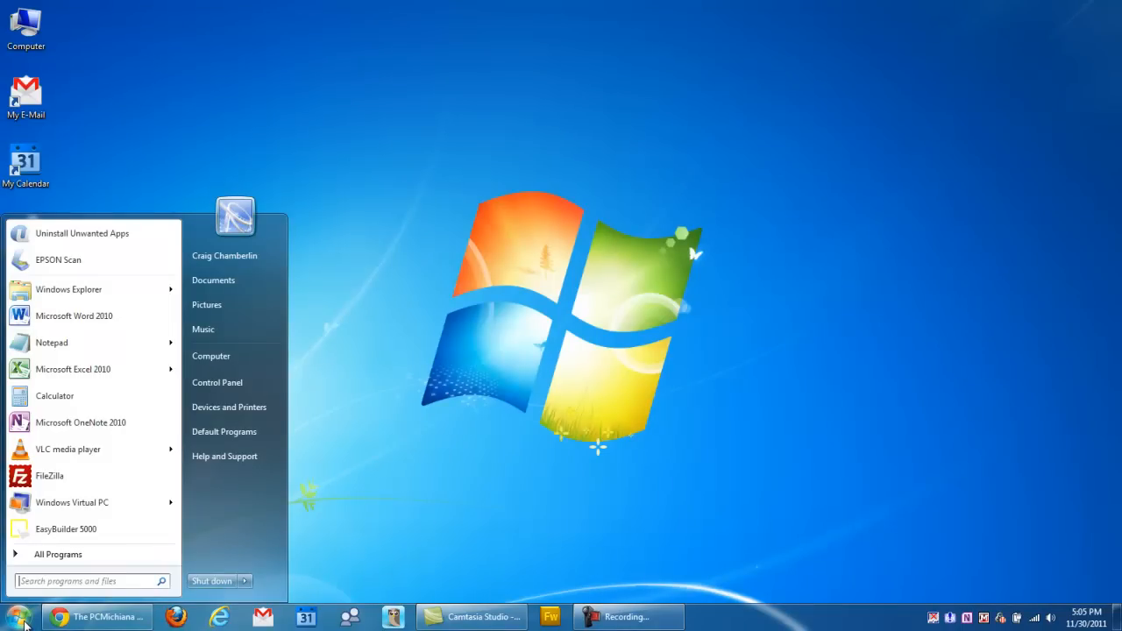
pyautogui.write('xampp')
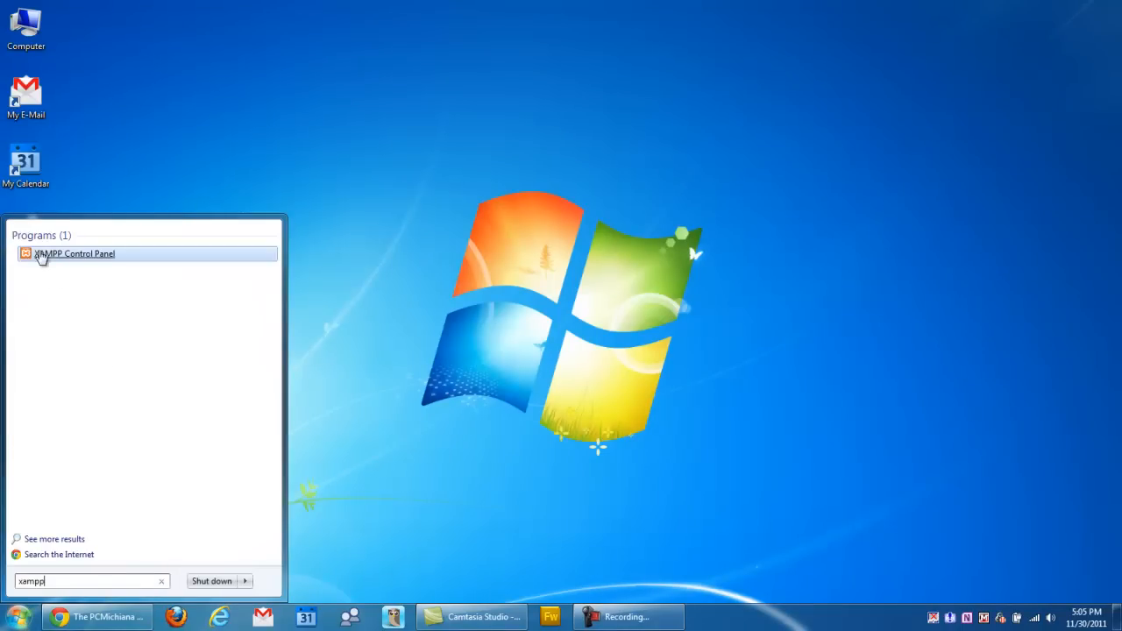
pyautogui.click(74, 253)
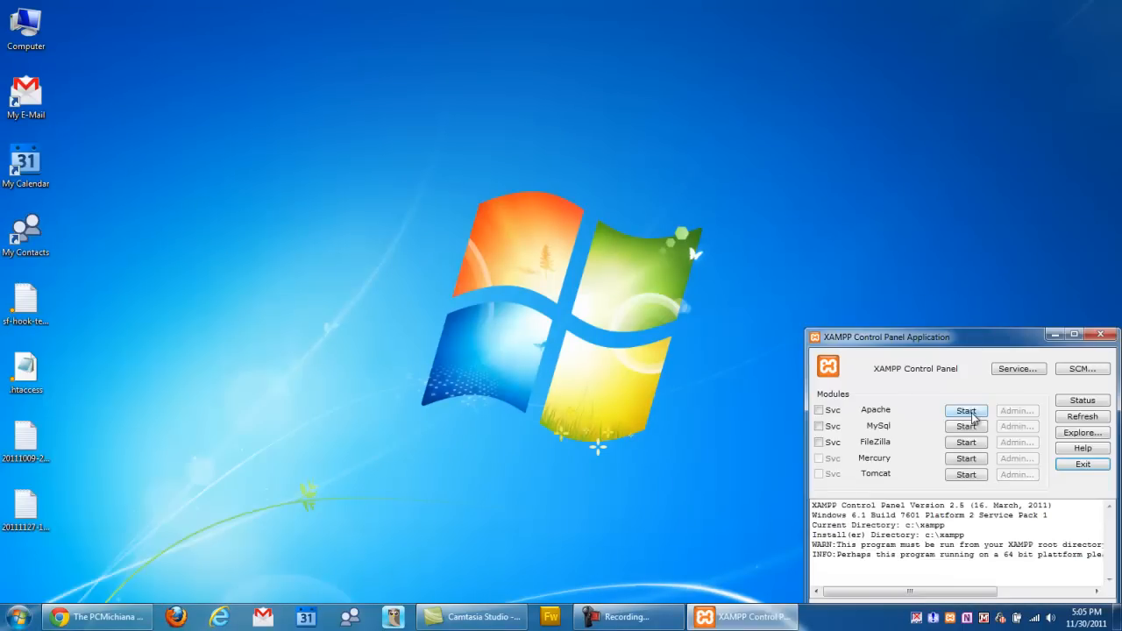
pyautogui.click(965, 426)
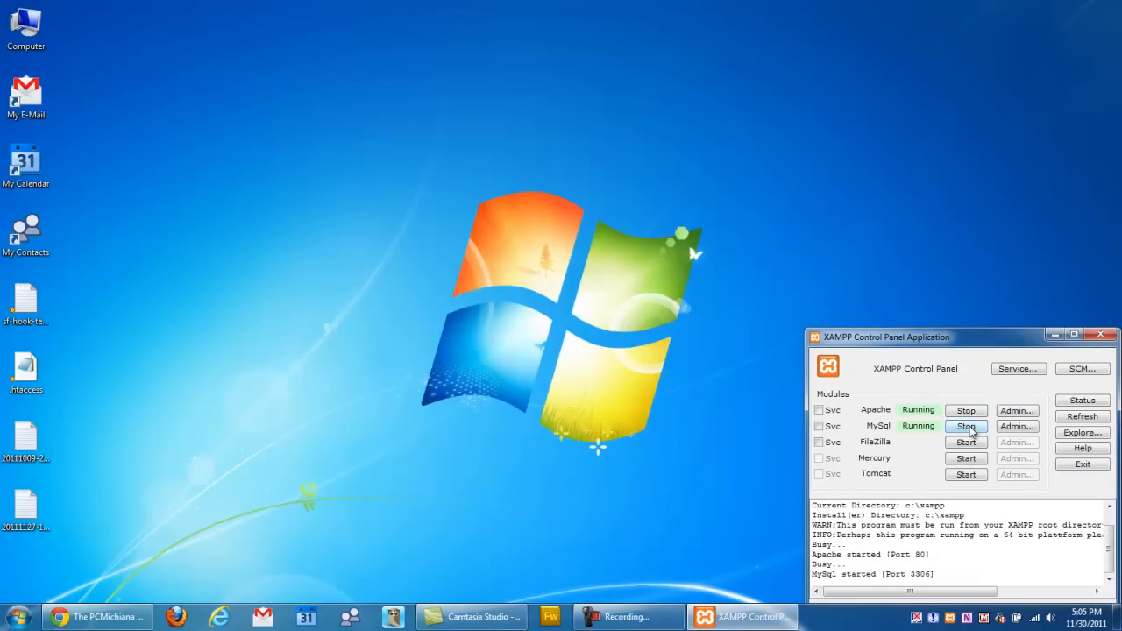
pyautogui.click(965, 426)
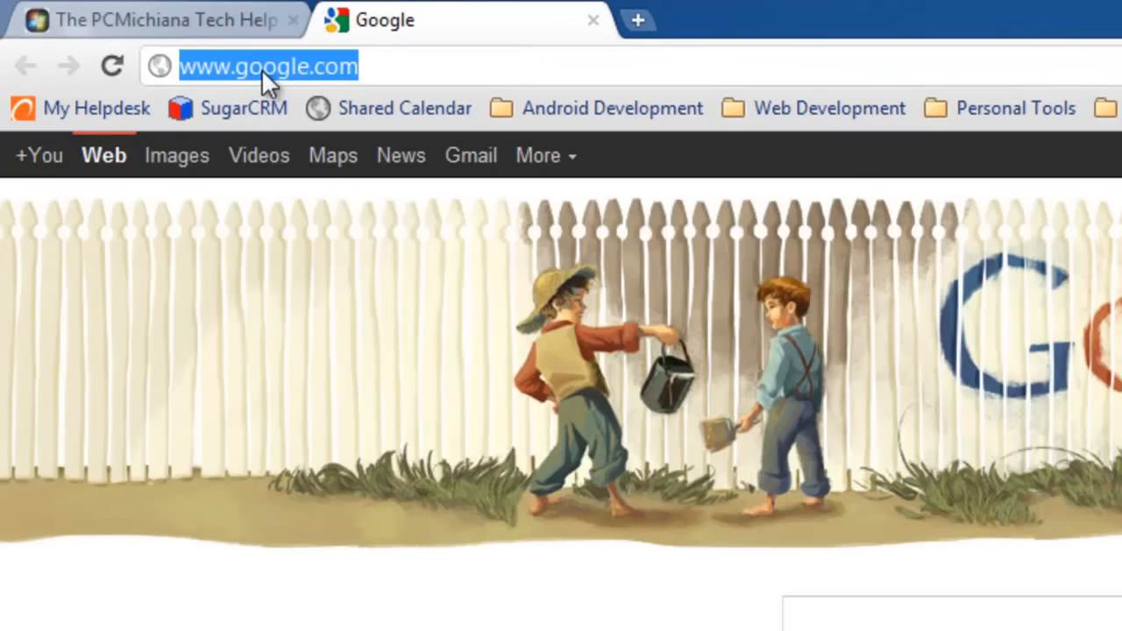
# Load localhost/artisticcreations/ and scroll through the Artistic Creations posts.
pyautogui.write('localhost')
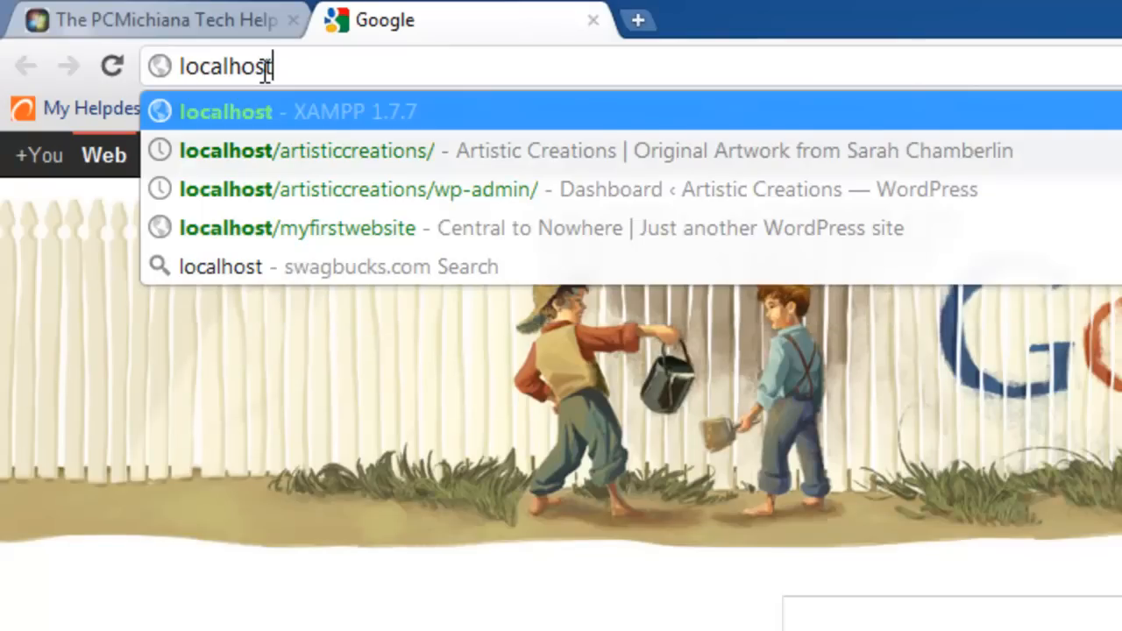
pyautogui.press('Down')
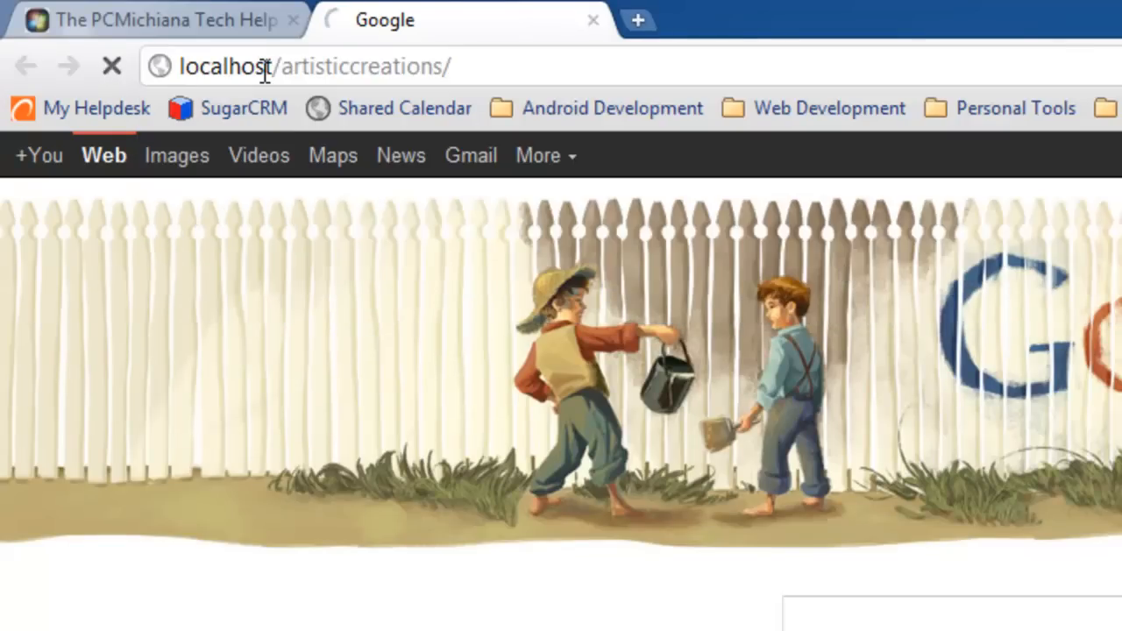
pyautogui.press('Return')
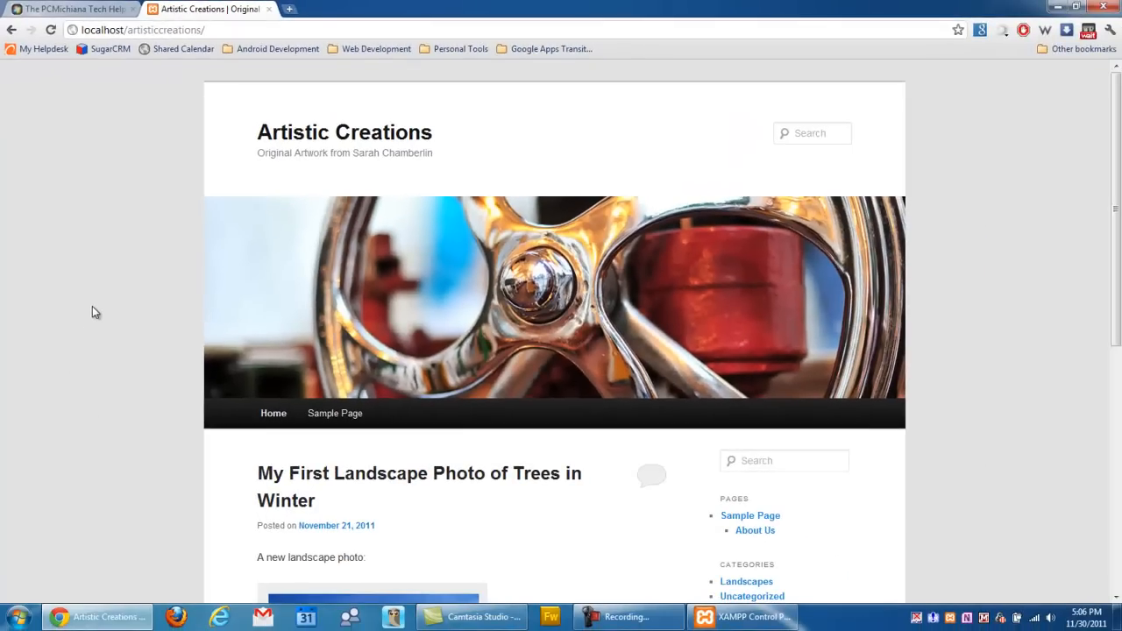
pyautogui.scroll(-3)
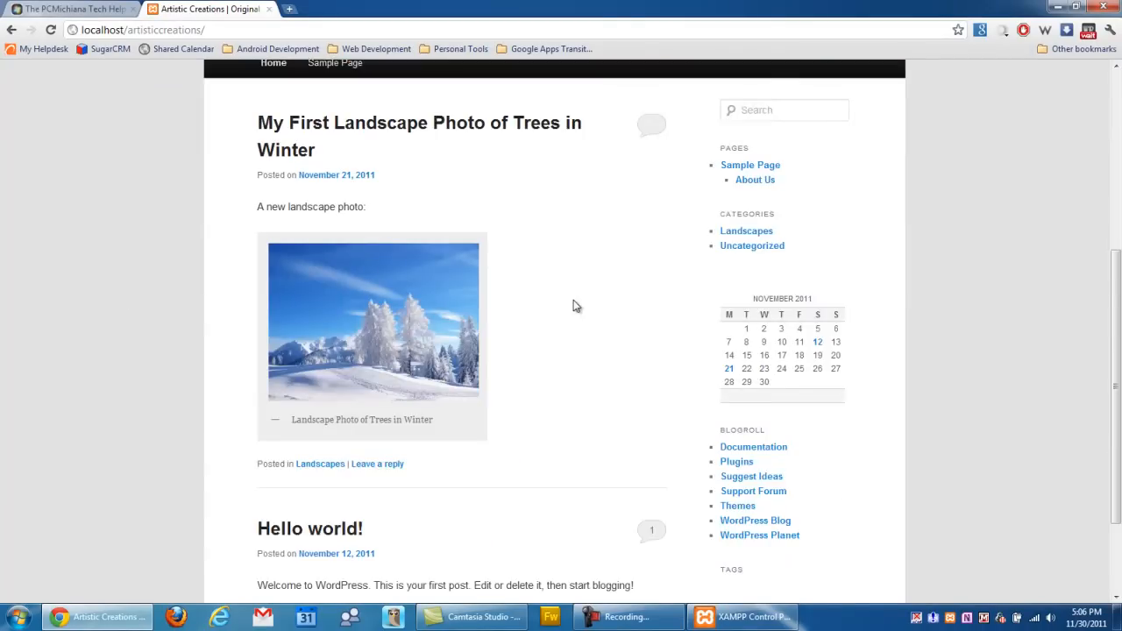
pyautogui.scroll(-3)
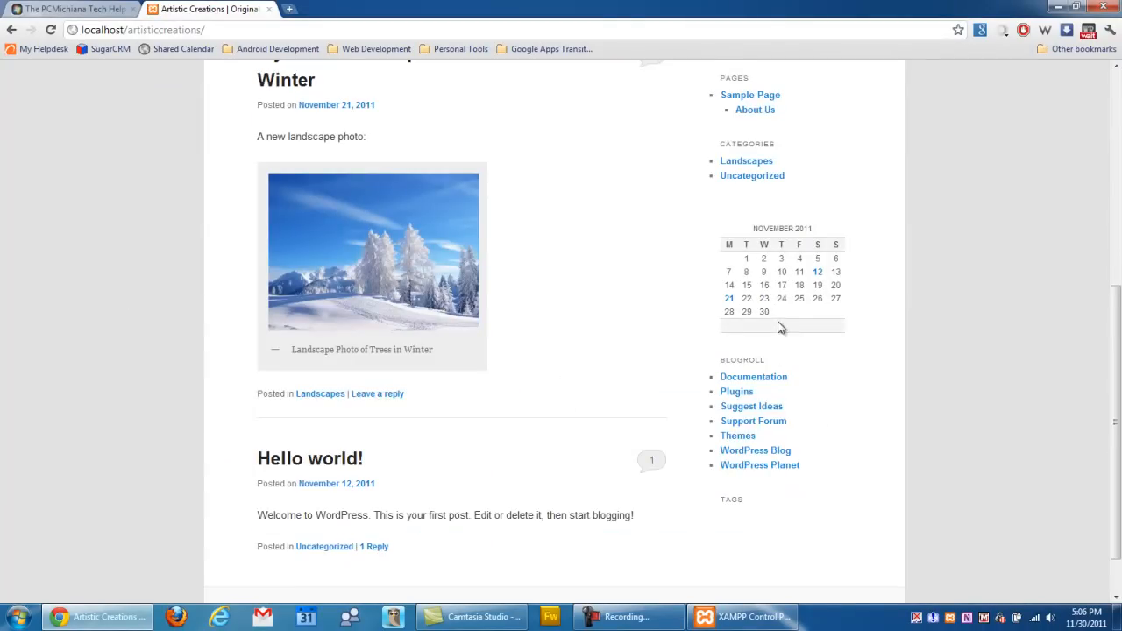
pyautogui.moveTo(835, 391)
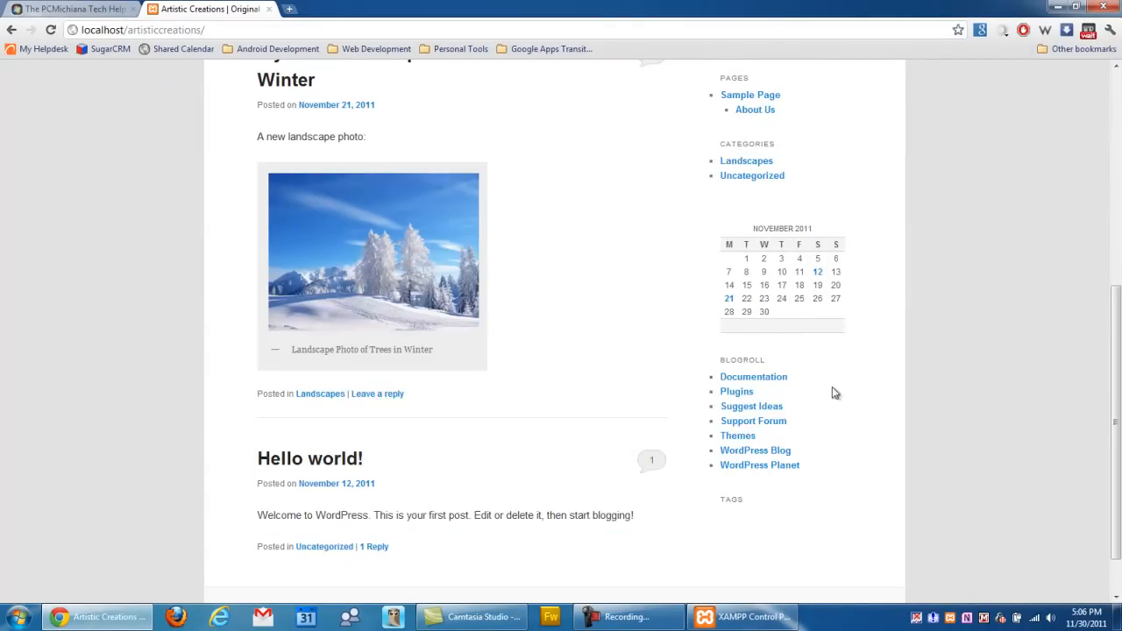
pyautogui.scroll(3)
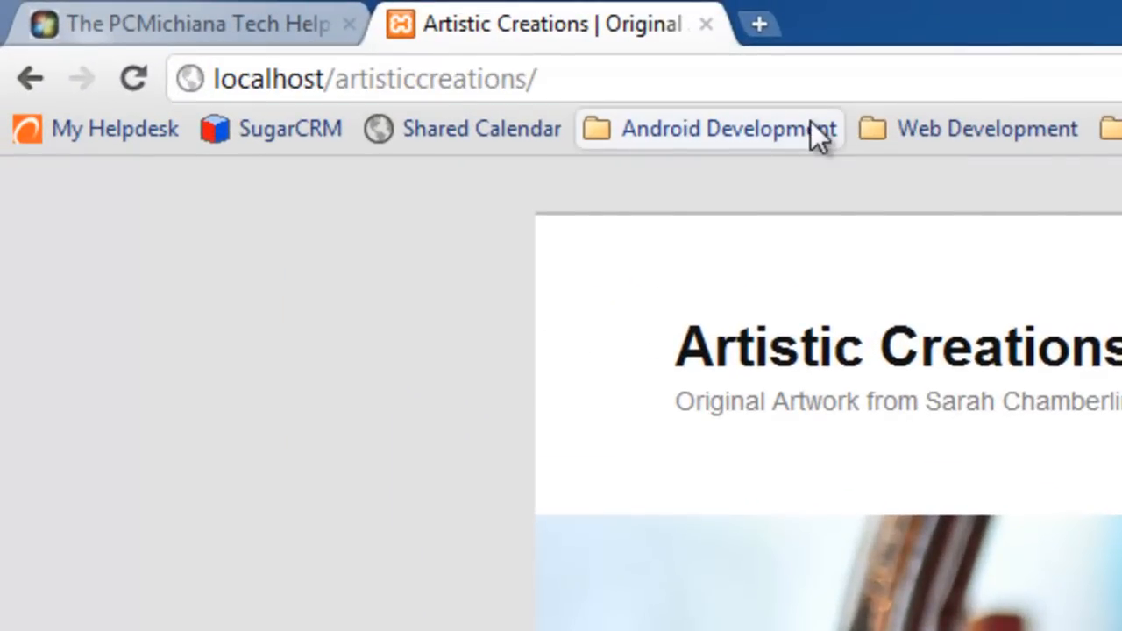
# Log in via wp-admin/, open Appearance > Themes, and browse Available Themes.
pyautogui.write('wp-admin/')
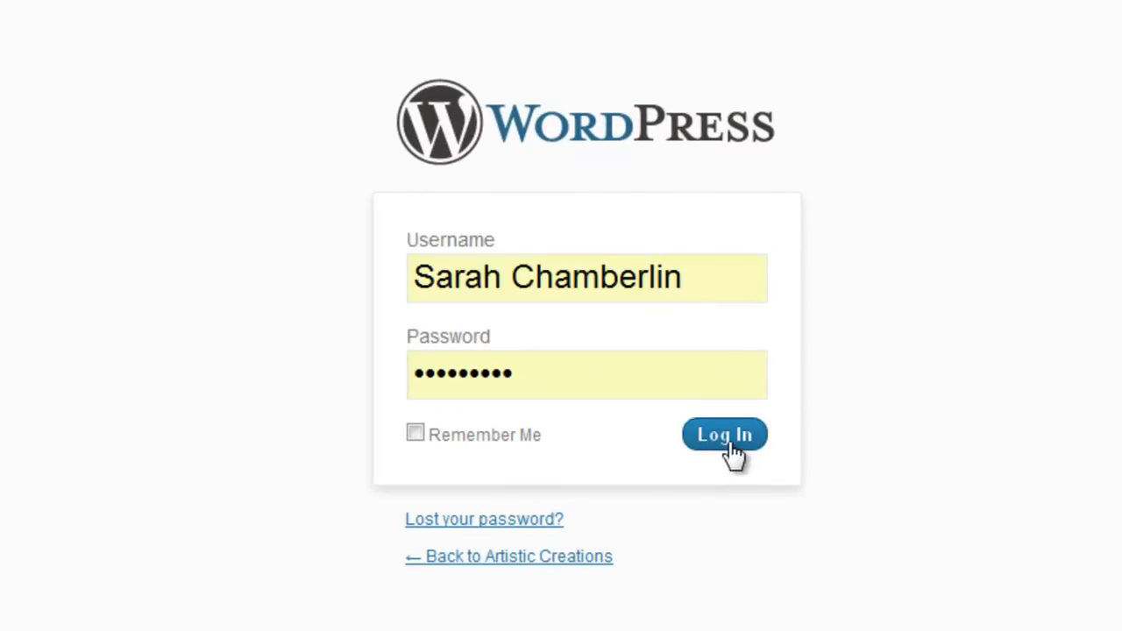
pyautogui.click(724, 434)
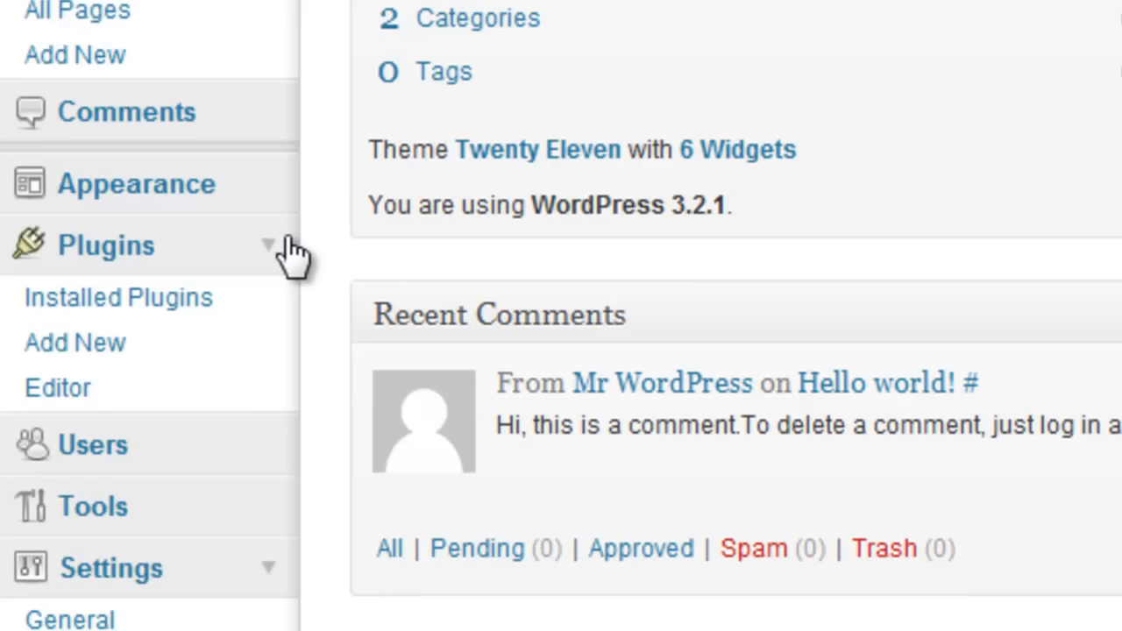
pyautogui.click(136, 184)
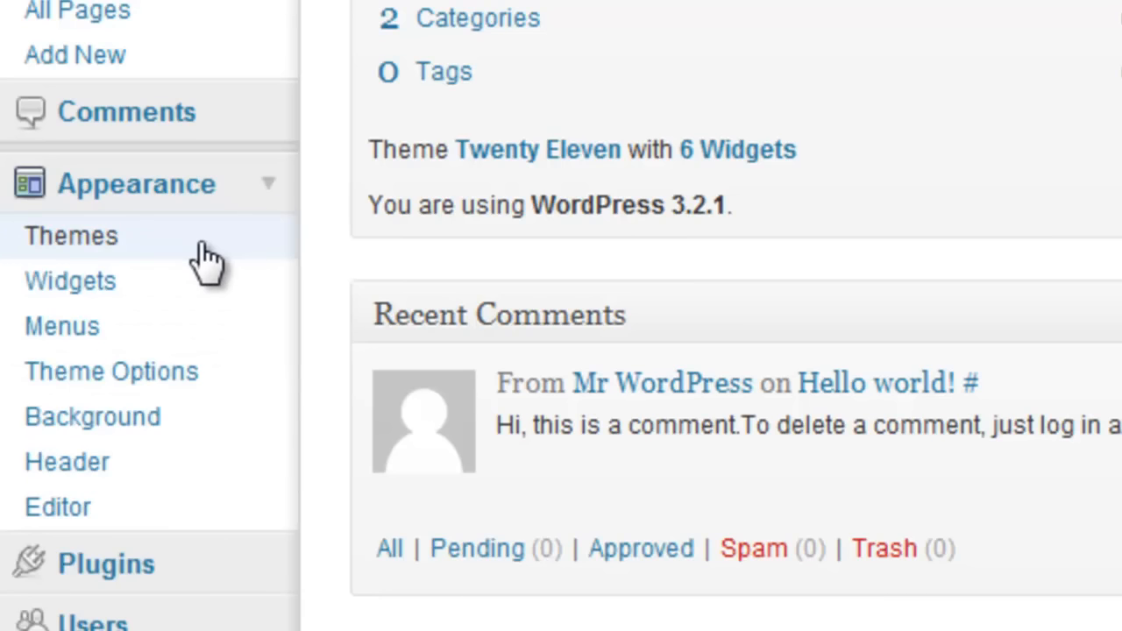
pyautogui.click(71, 235)
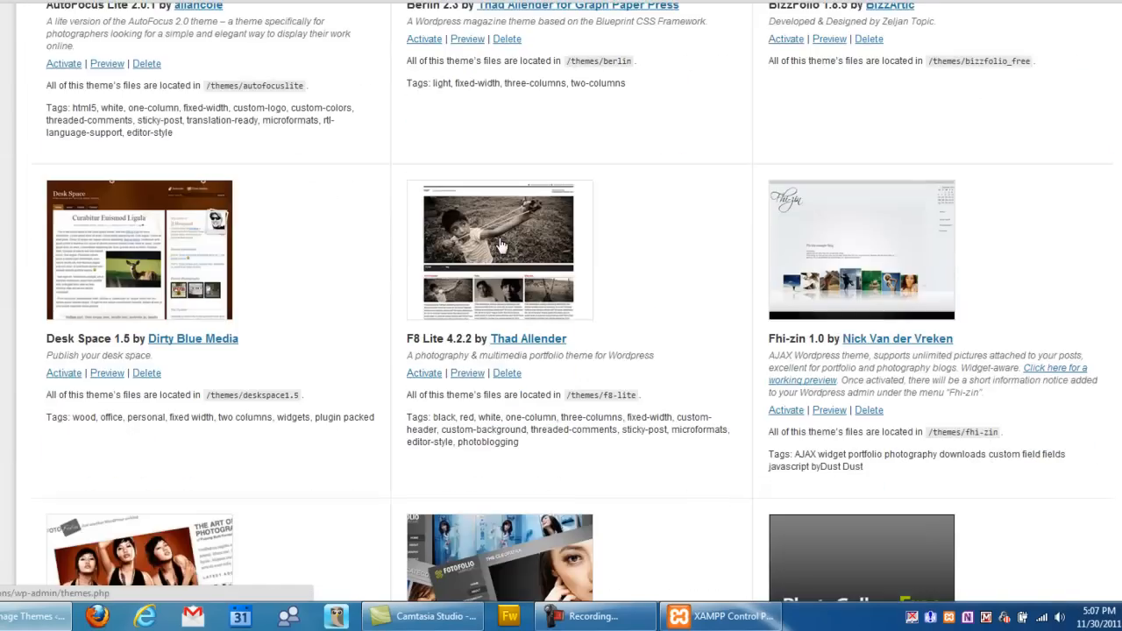
pyautogui.scroll(-3)
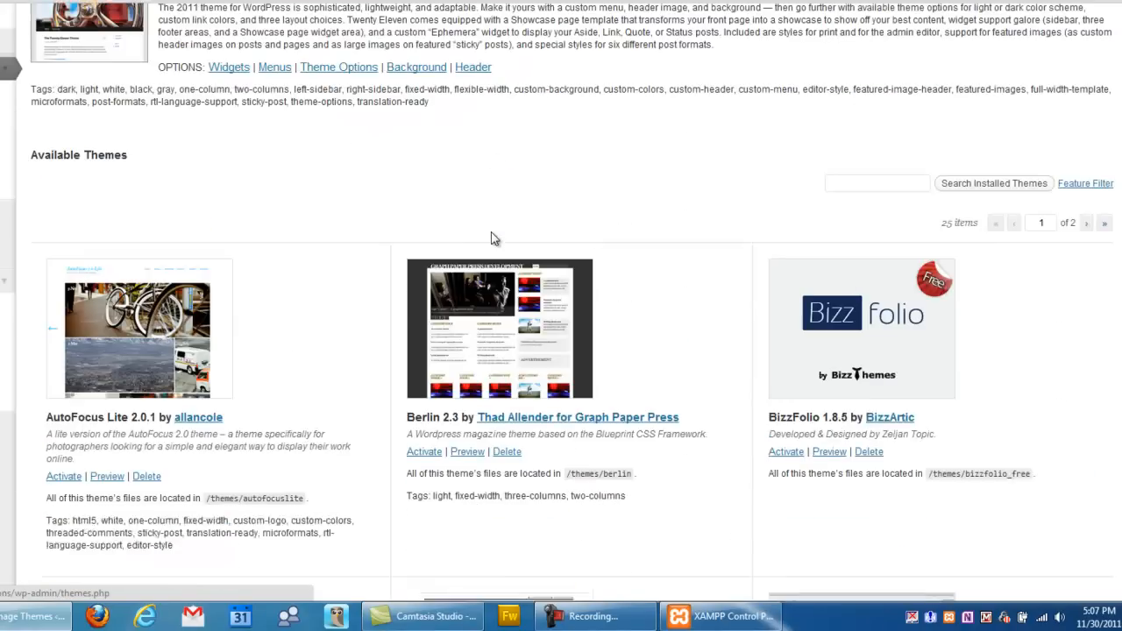
pyautogui.scroll(3)
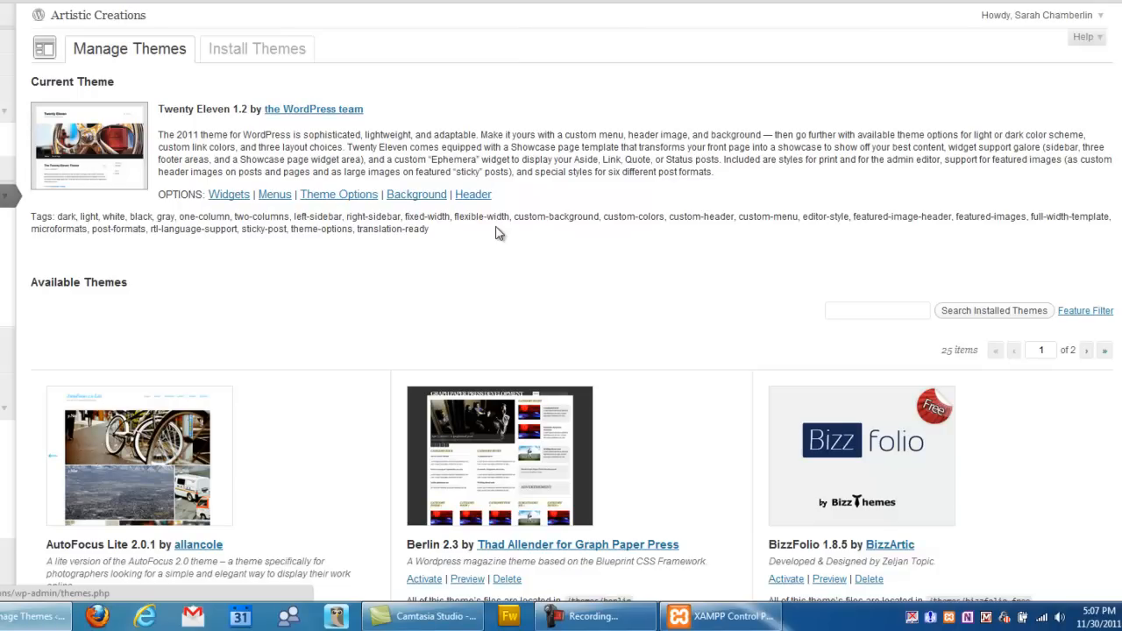
pyautogui.moveTo(499, 233)
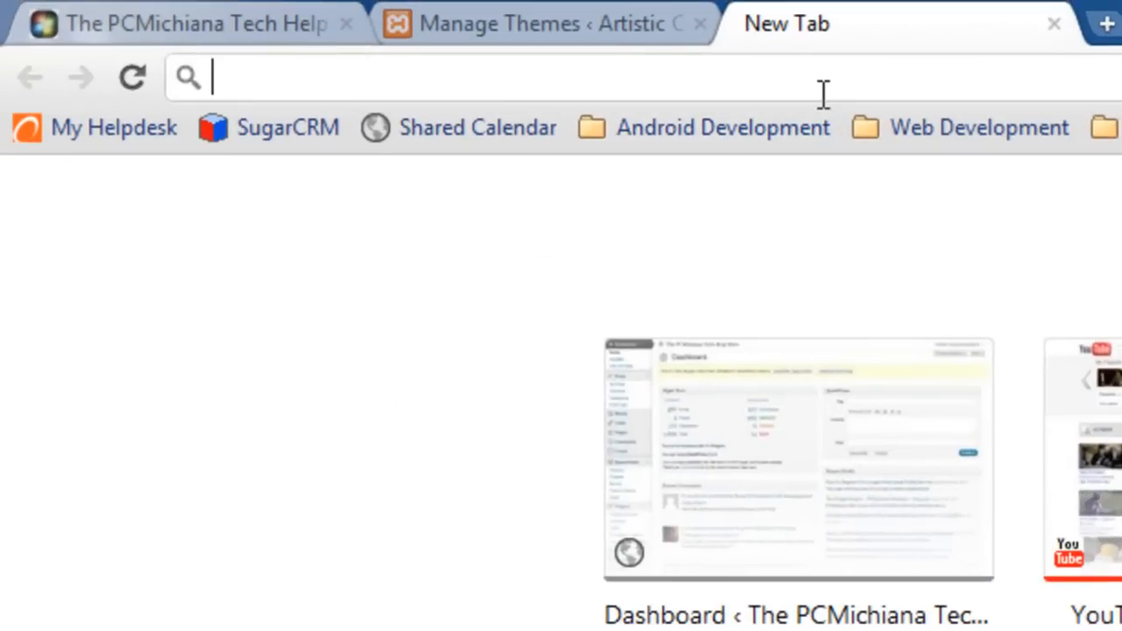
# Search Google for 'free artist wordpress themes' and scroll the results.
pyautogui.write('www.google.com')
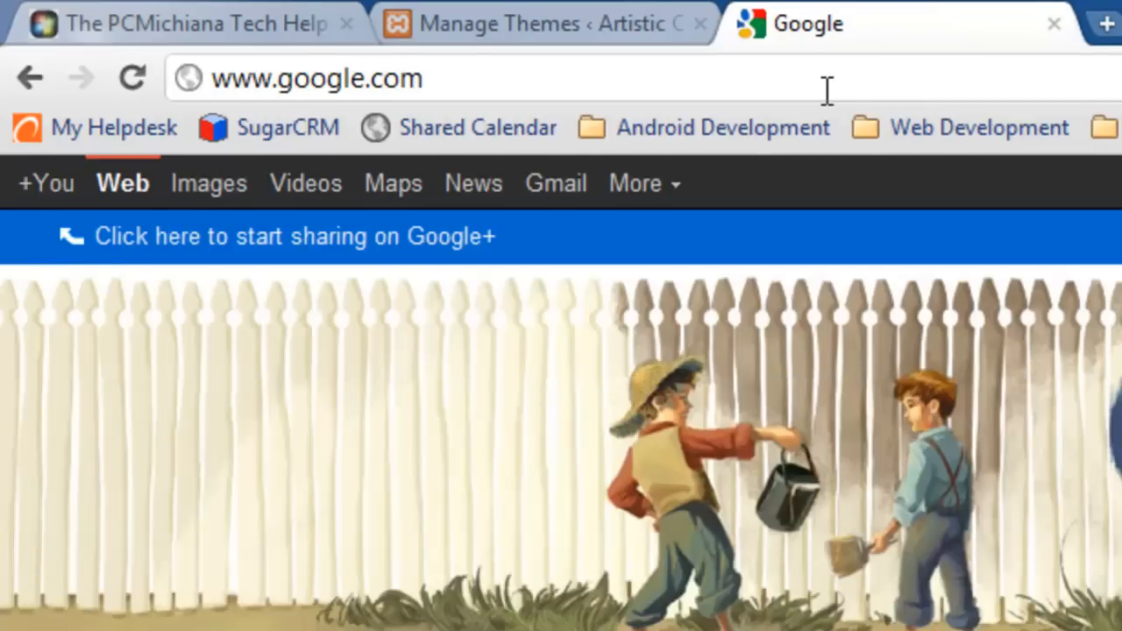
pyautogui.scroll(-3)
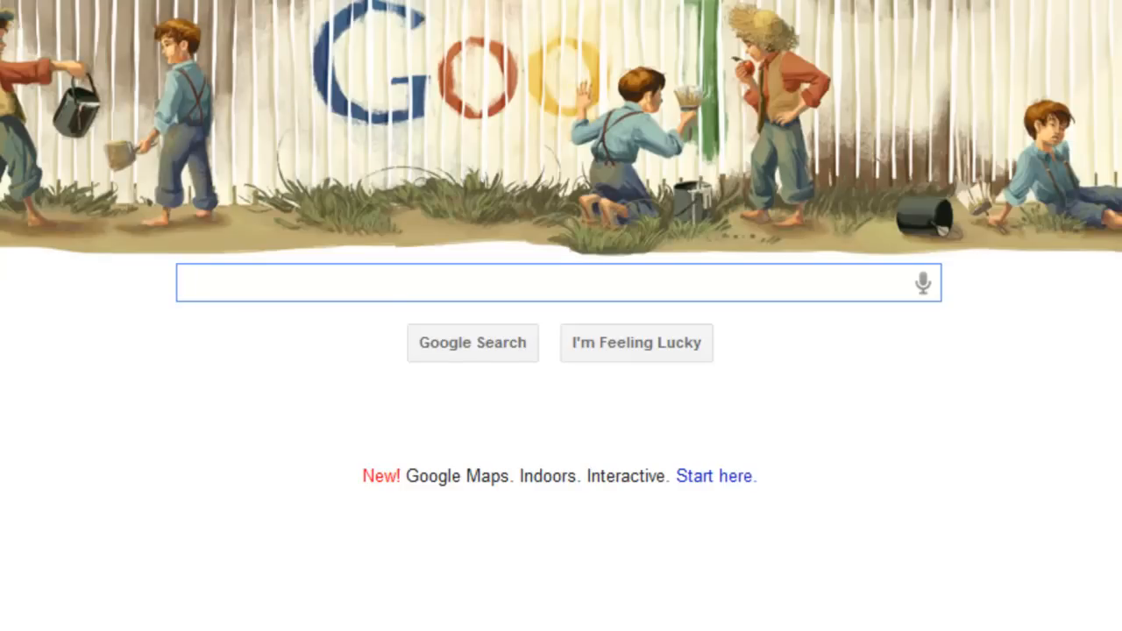
pyautogui.write('free band wordpress themes')
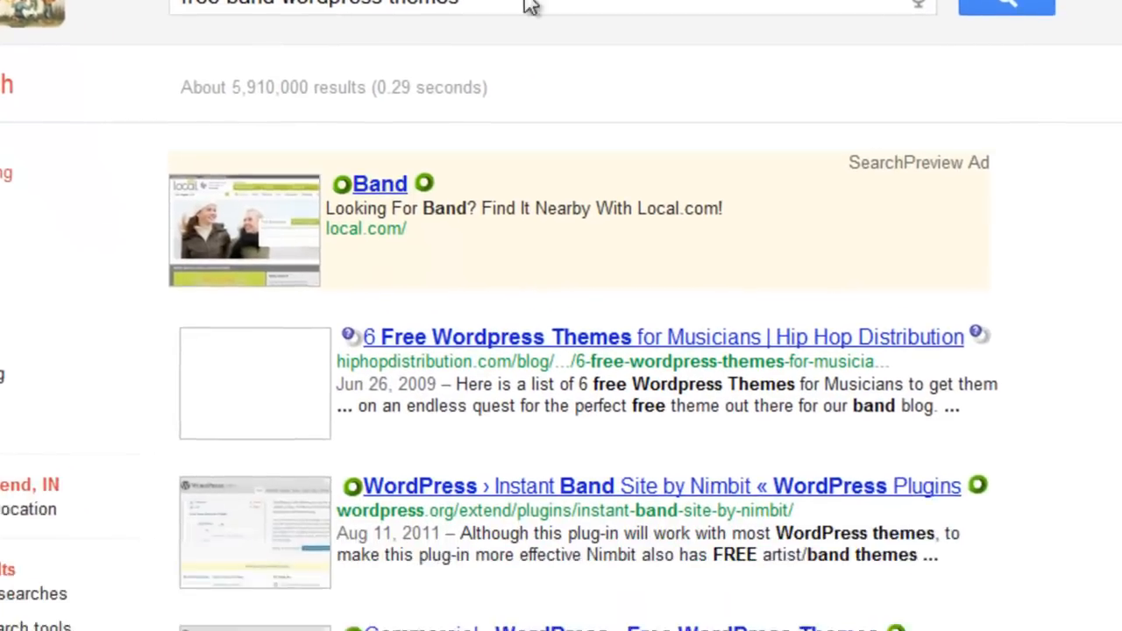
pyautogui.scroll(-3)
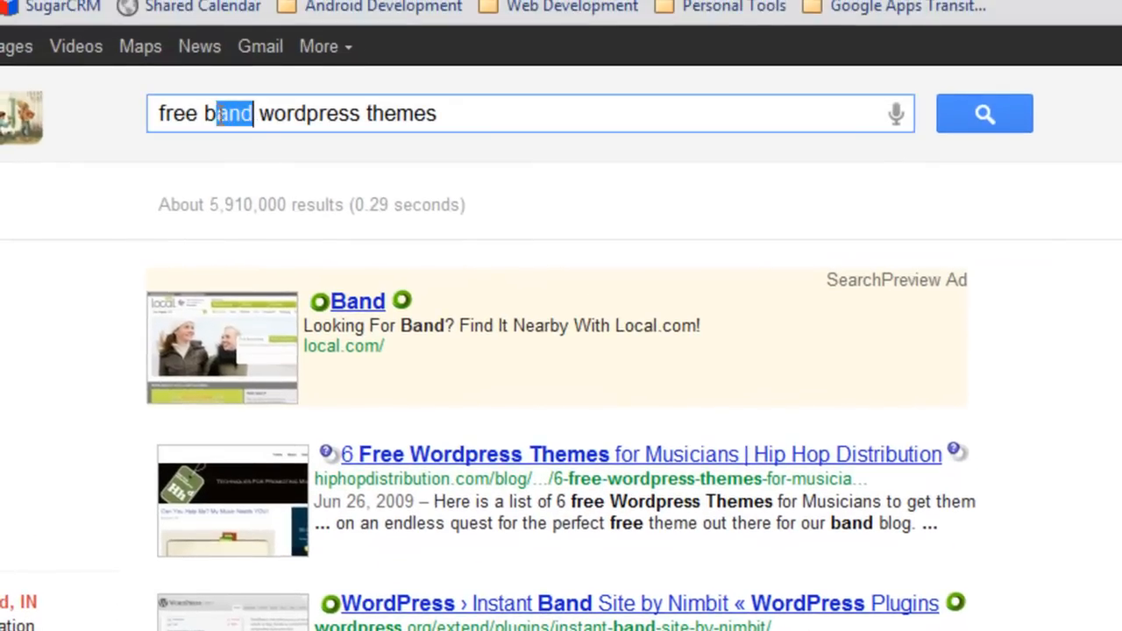
pyautogui.write('artist')
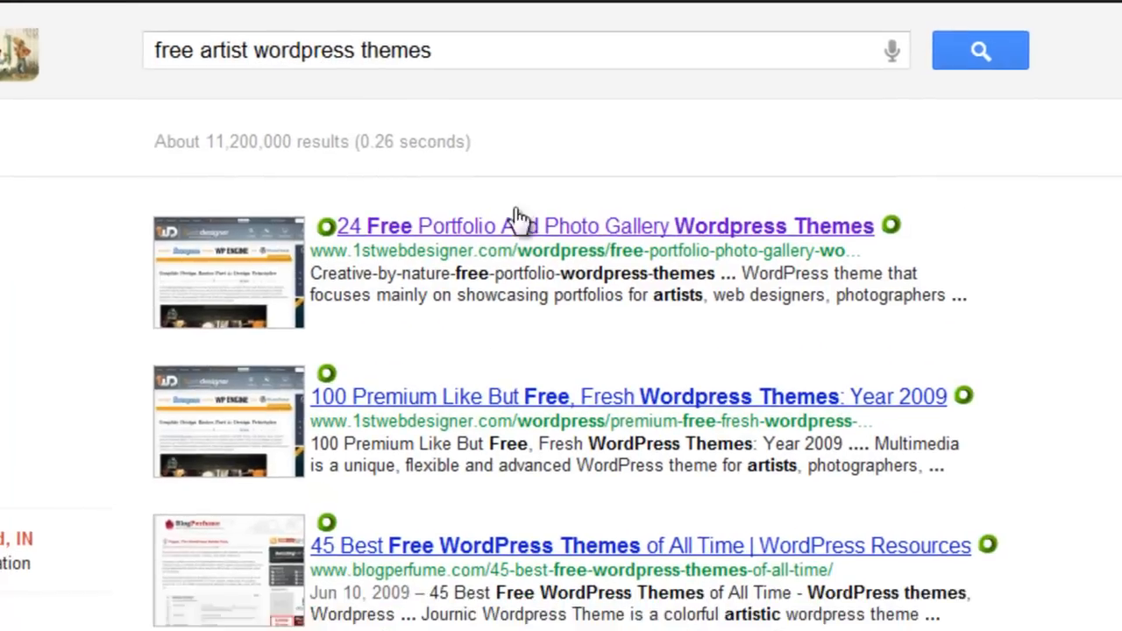
pyautogui.scroll(-3)
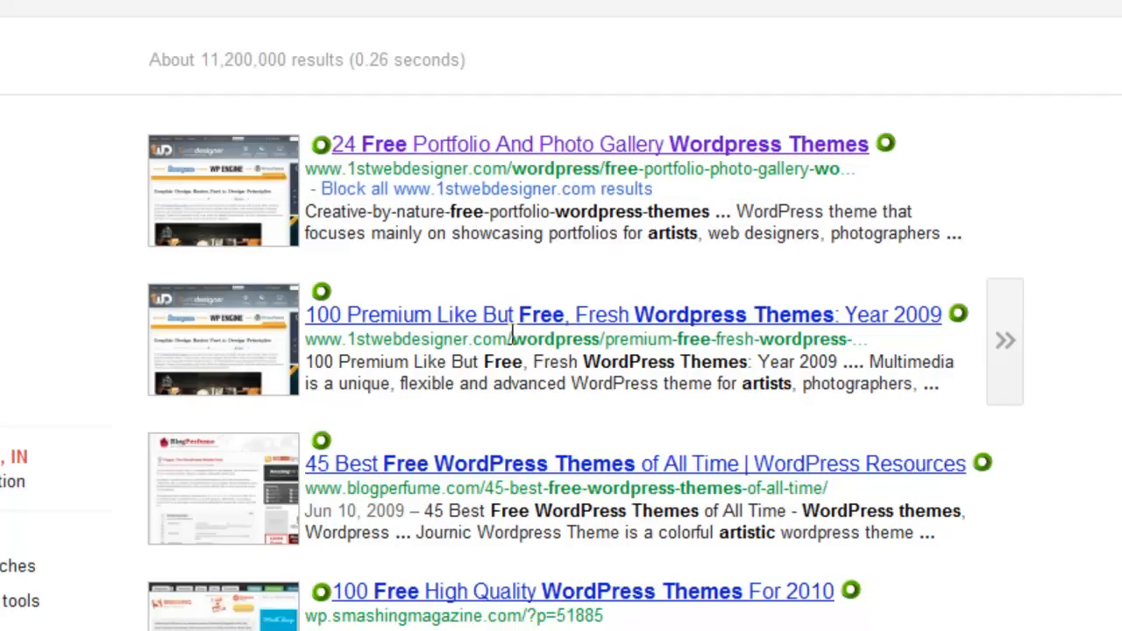
pyautogui.moveTo(633, 367)
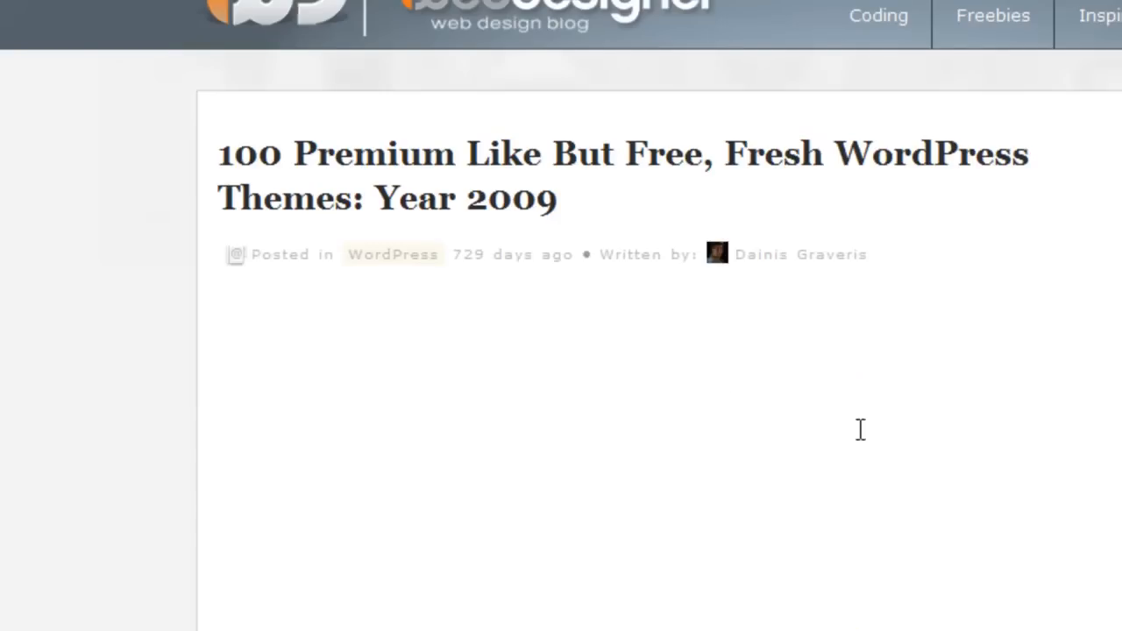
# Scroll the '100 Premium Like But Free' article to the TouchRiver Free WordPress Theme entry.
pyautogui.scroll(-3)
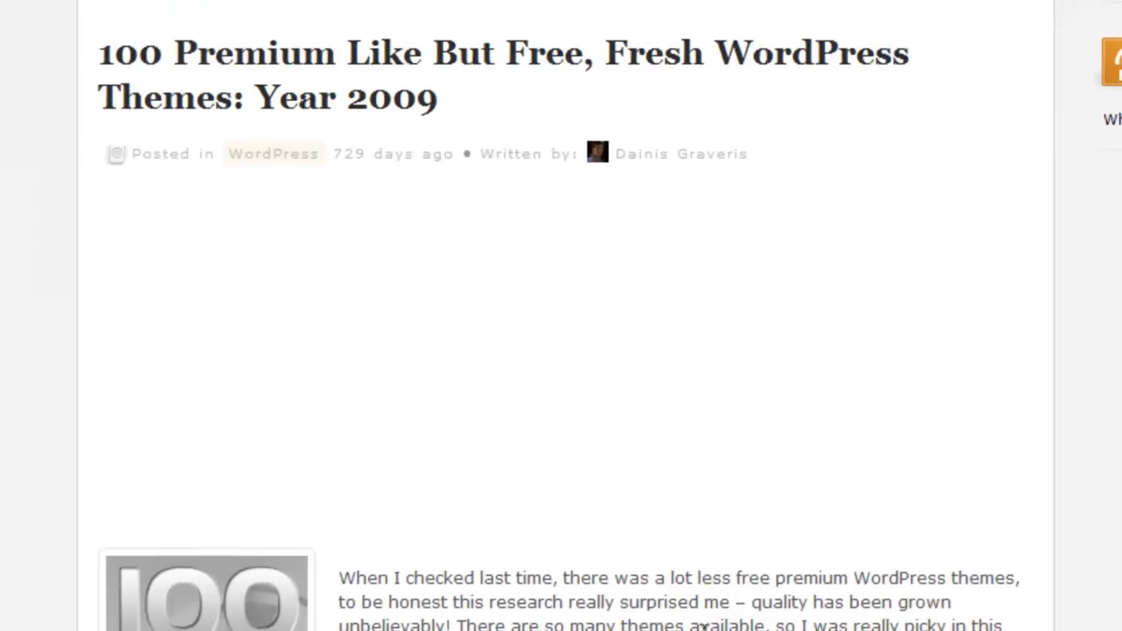
pyautogui.scroll(-3)
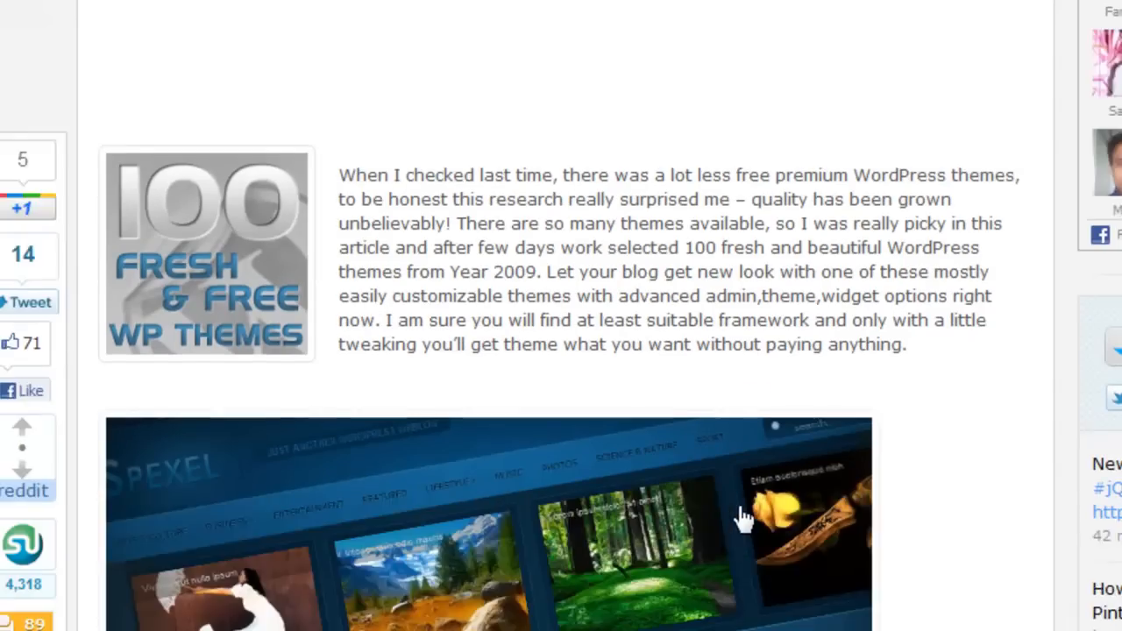
pyautogui.scroll(-3)
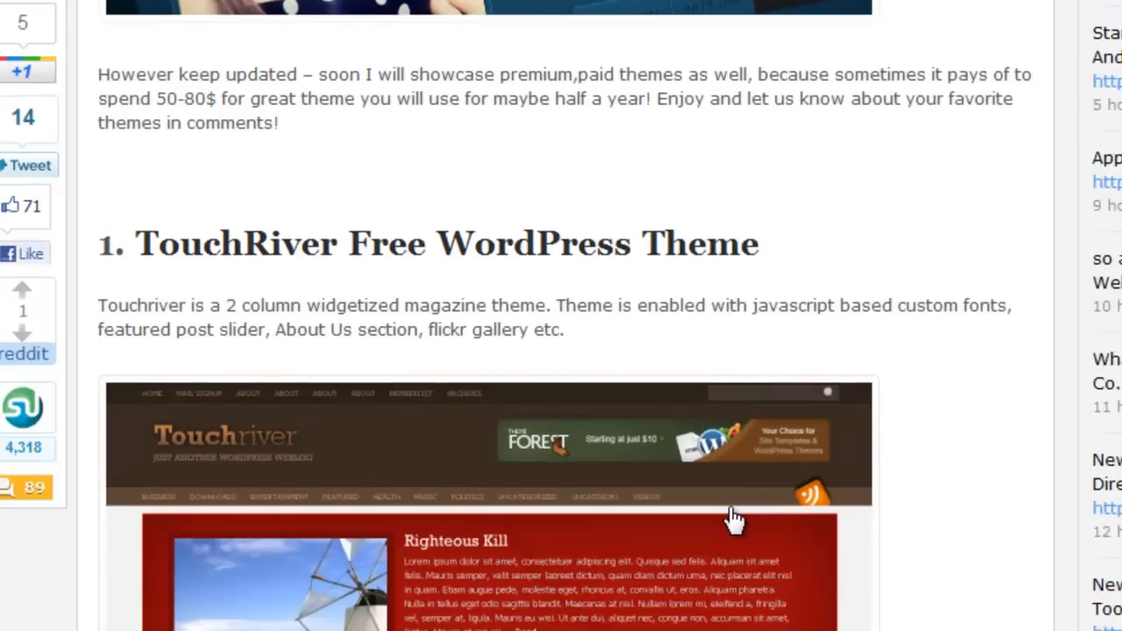
pyautogui.scroll(-3)
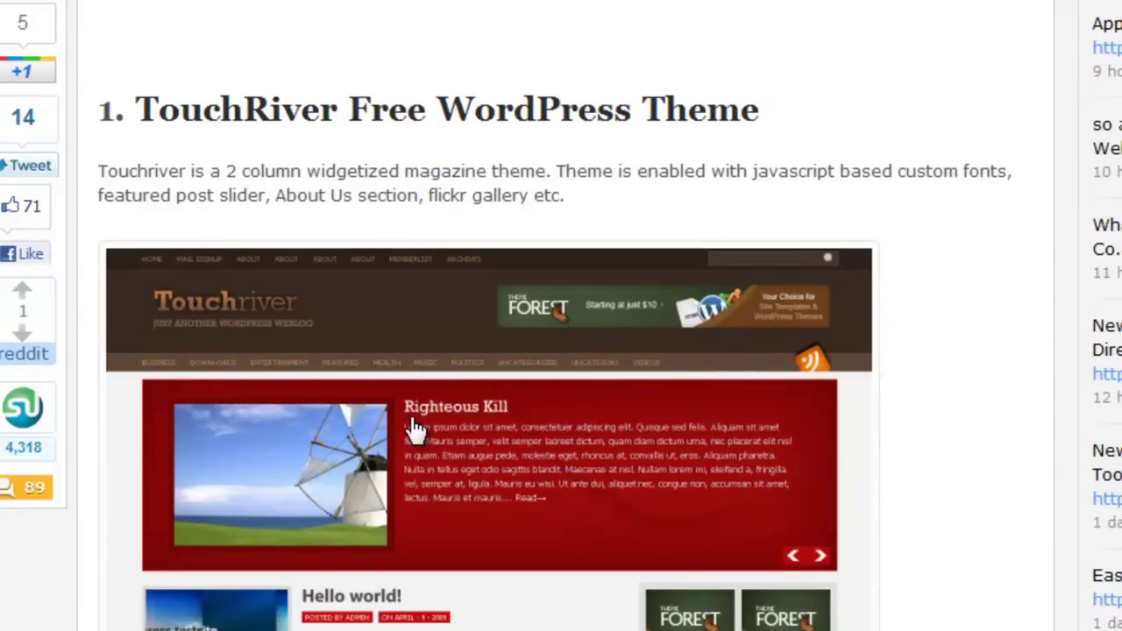
pyautogui.scroll(-3)
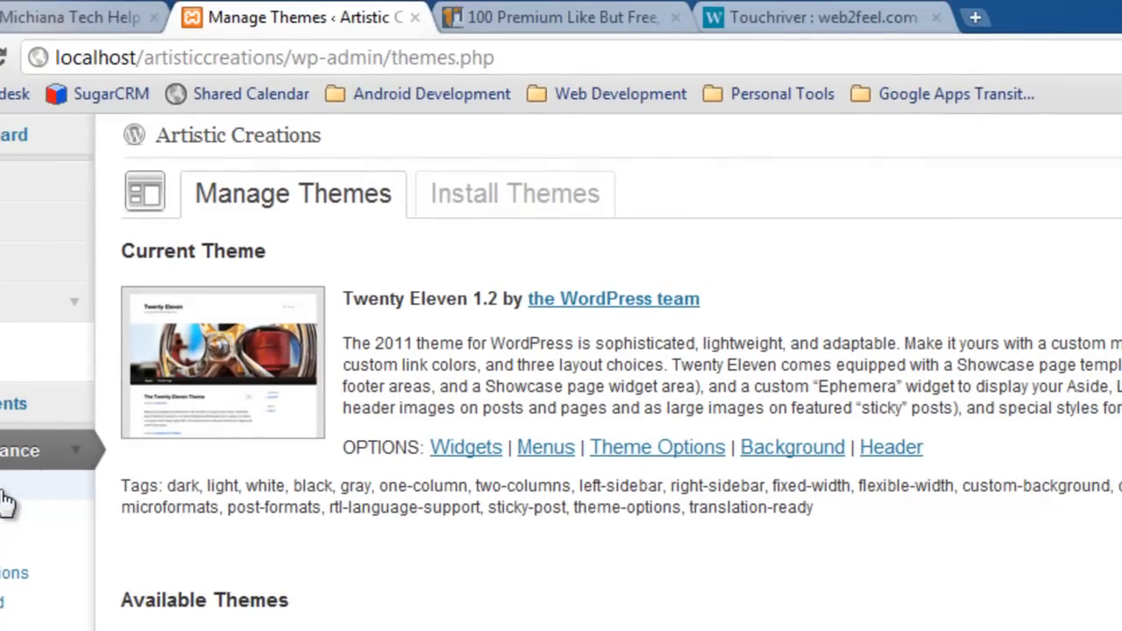
# Choose touchriver.zip under Install Themes > Upload, then go back to Appearance > Themes.
pyautogui.click(514, 193)
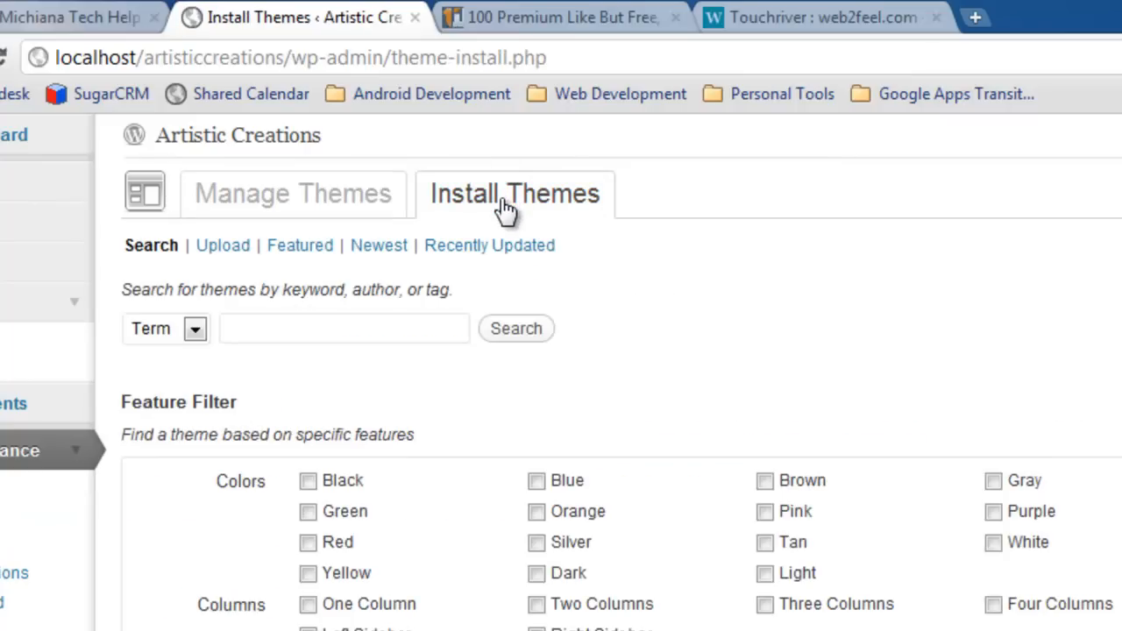
pyautogui.moveTo(222, 245)
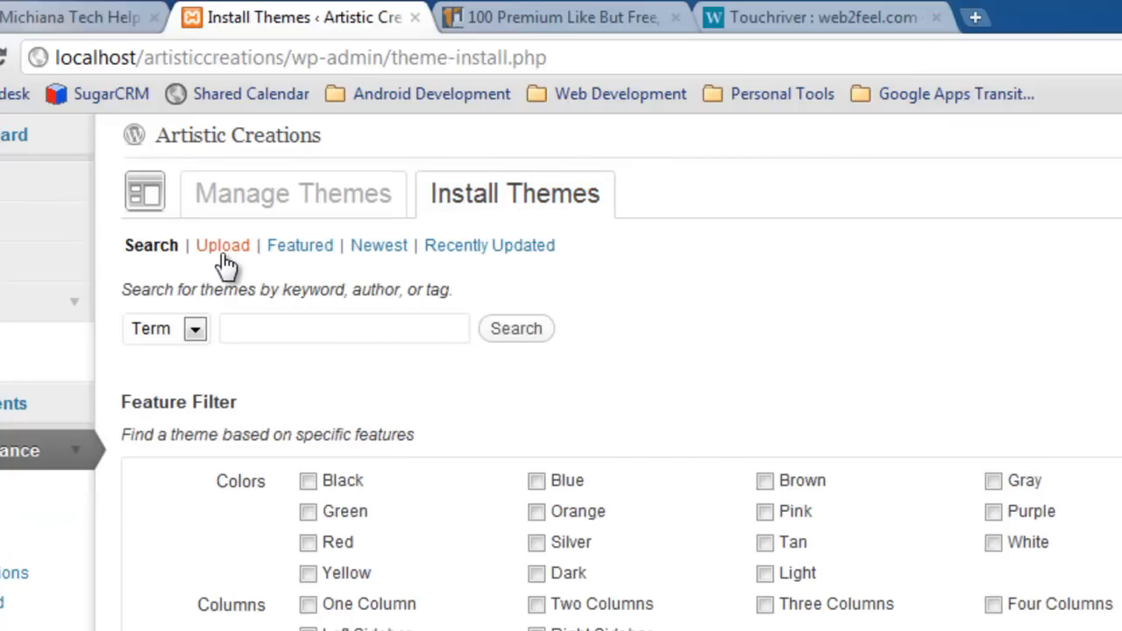
pyautogui.click(222, 244)
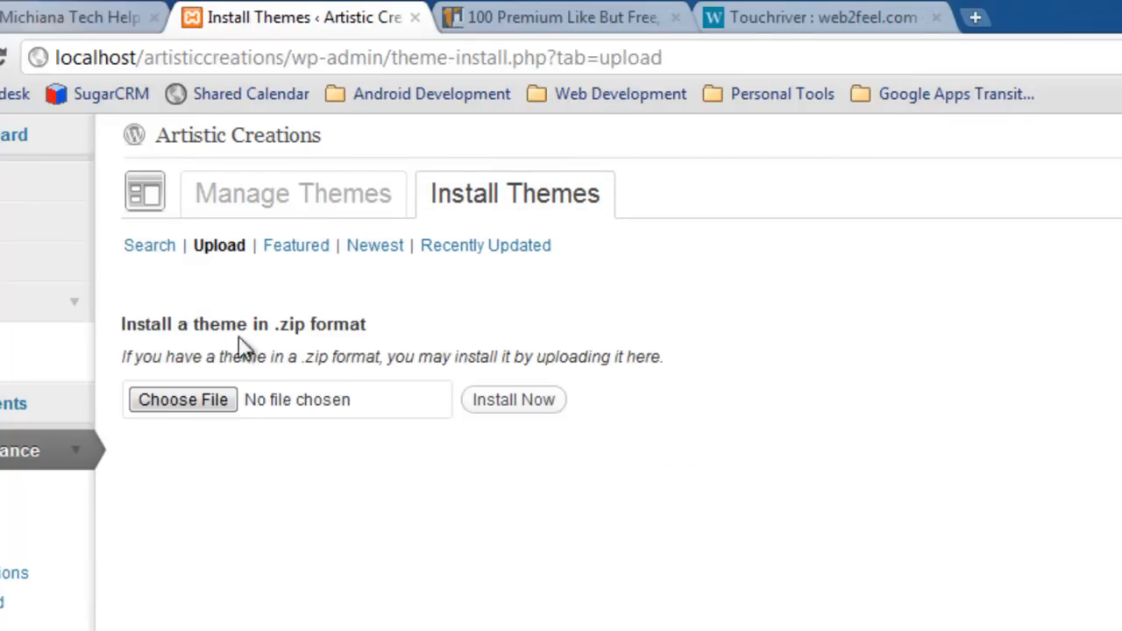
pyautogui.click(182, 399)
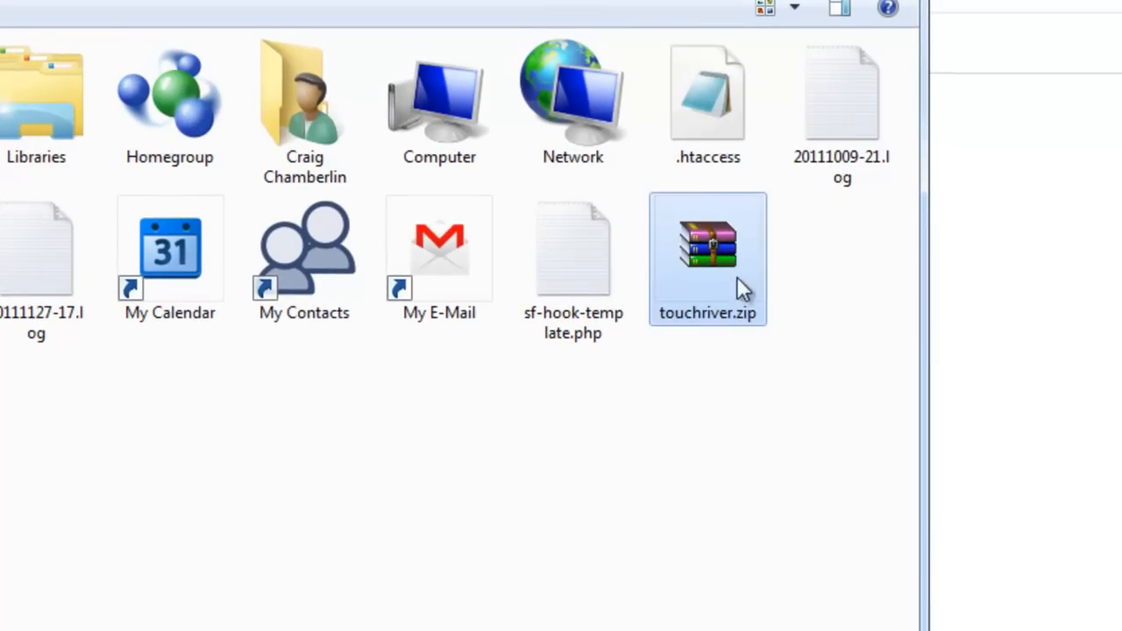
pyautogui.moveTo(739, 322)
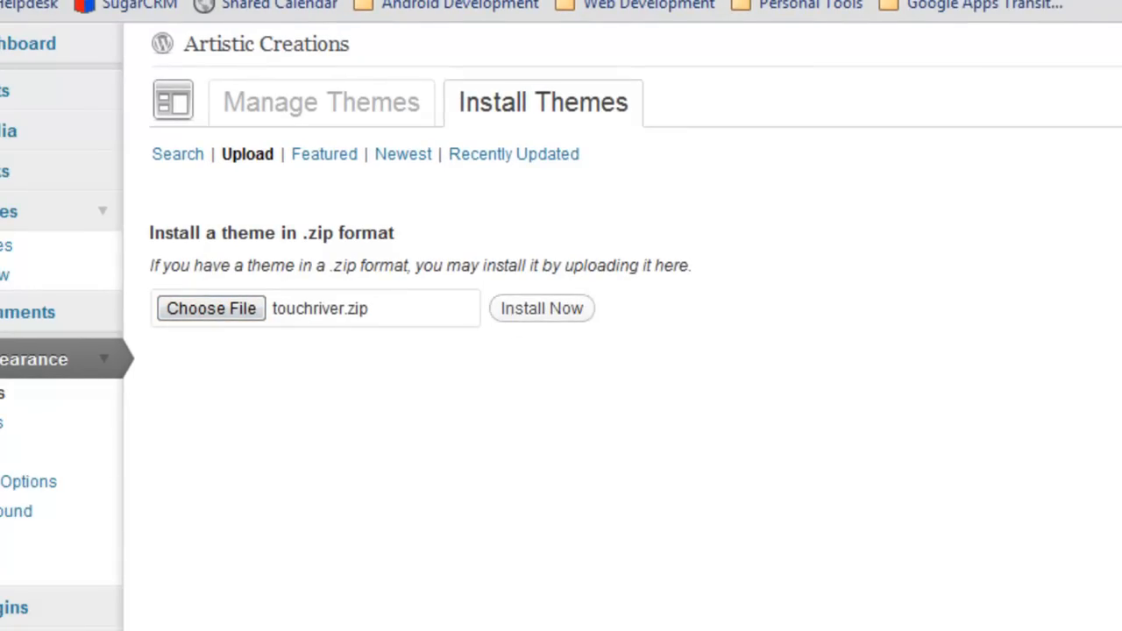
pyautogui.click(319, 102)
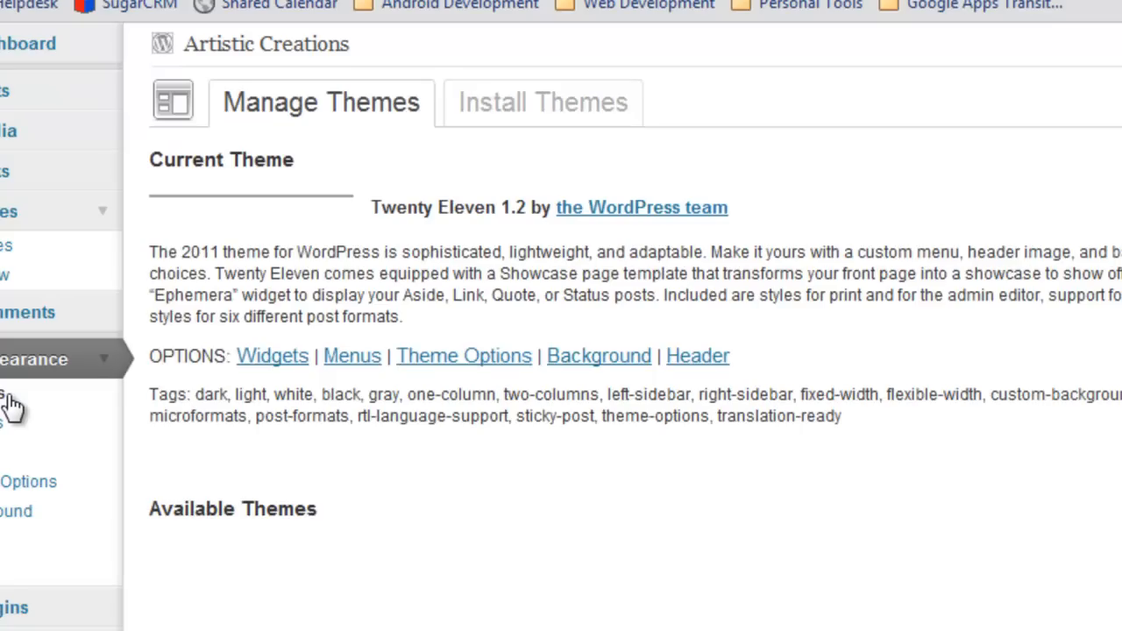
# Scroll Available Themes and browse its second page.
pyautogui.scroll(-3)
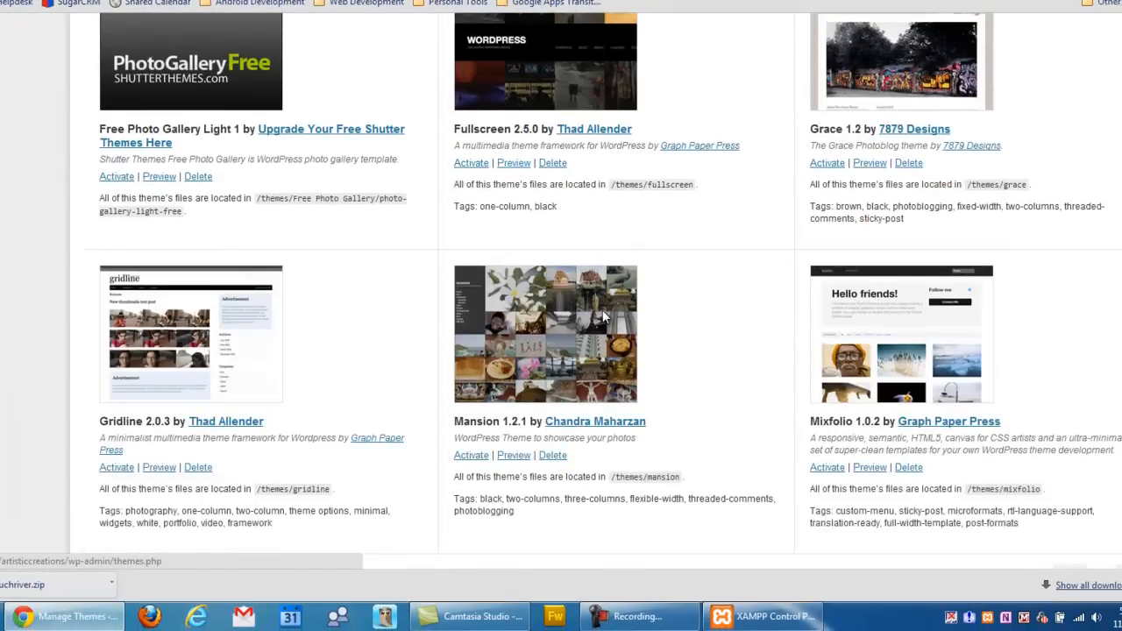
pyautogui.scroll(-3)
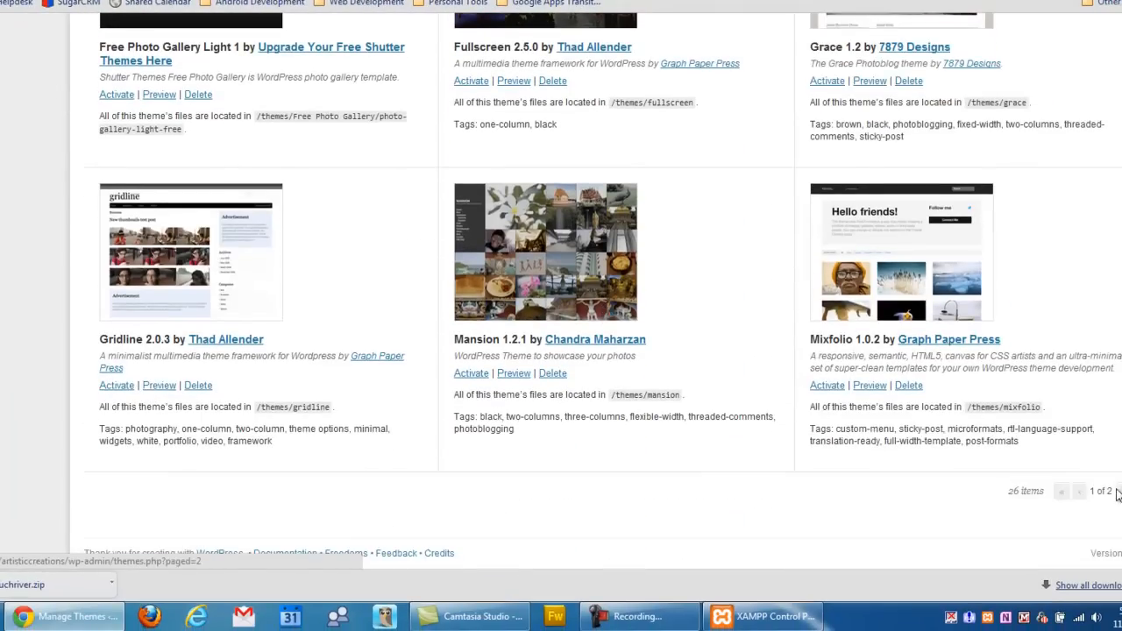
pyautogui.click(1084, 491)
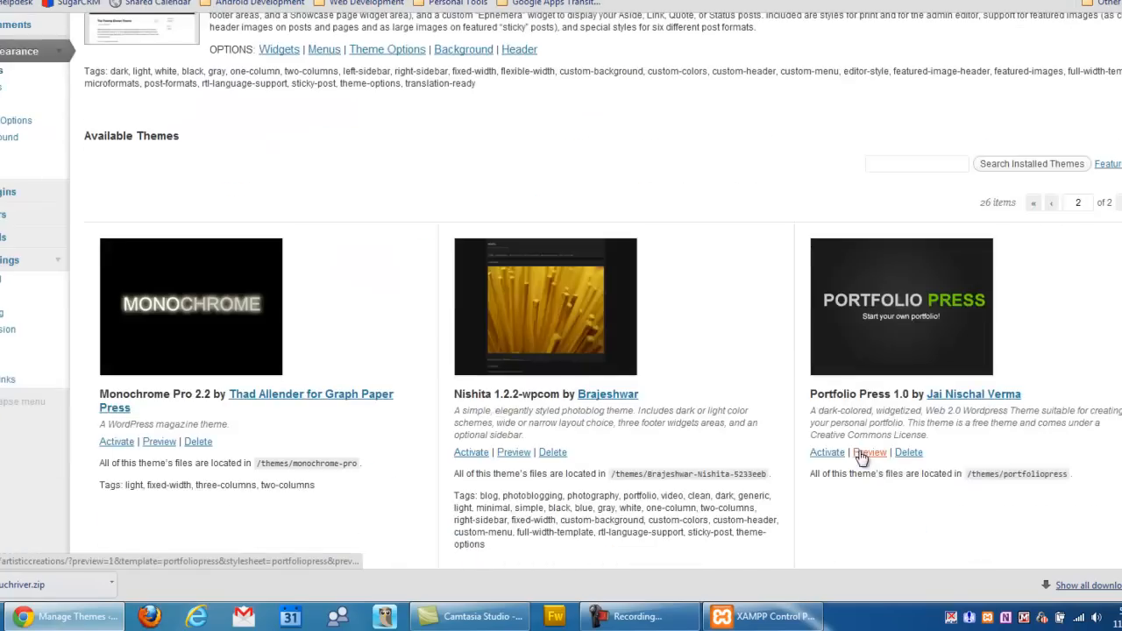
pyautogui.scroll(-3)
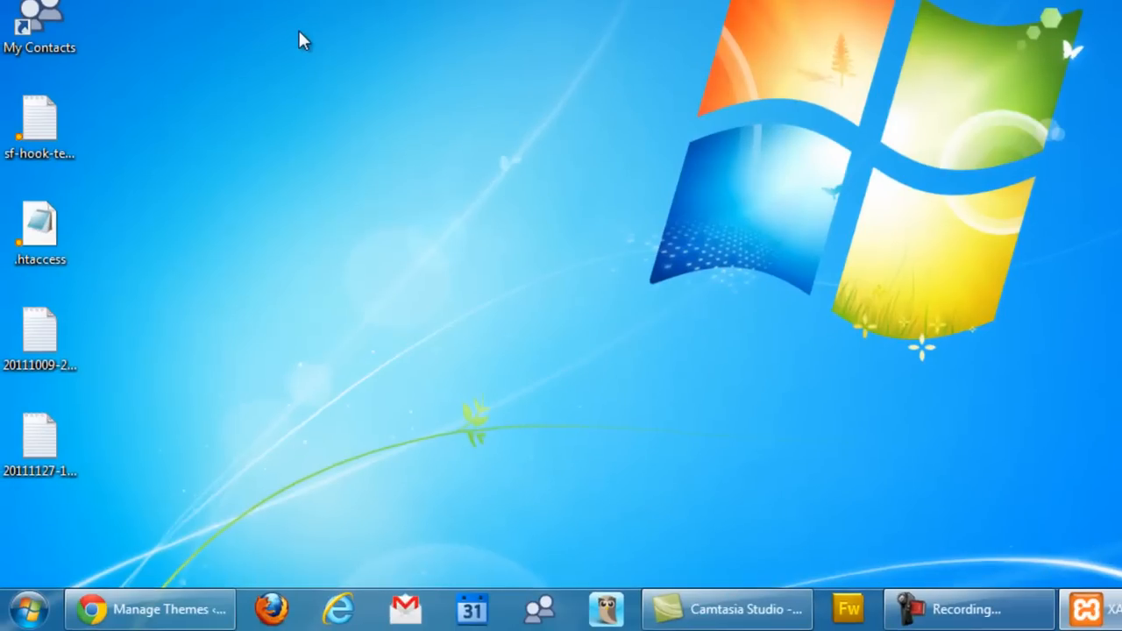
# Browse from Computer to C:\xampp\htdocs\artisticcreations\wp-content\themes.
pyautogui.click(37, 605)
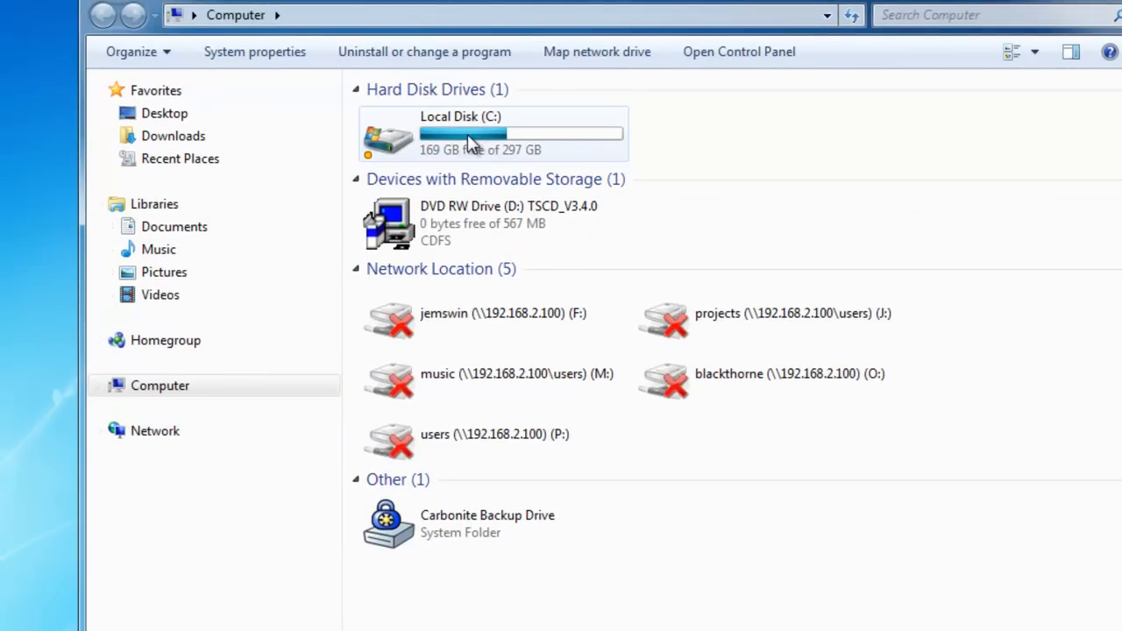
pyautogui.doubleClick(477, 123)
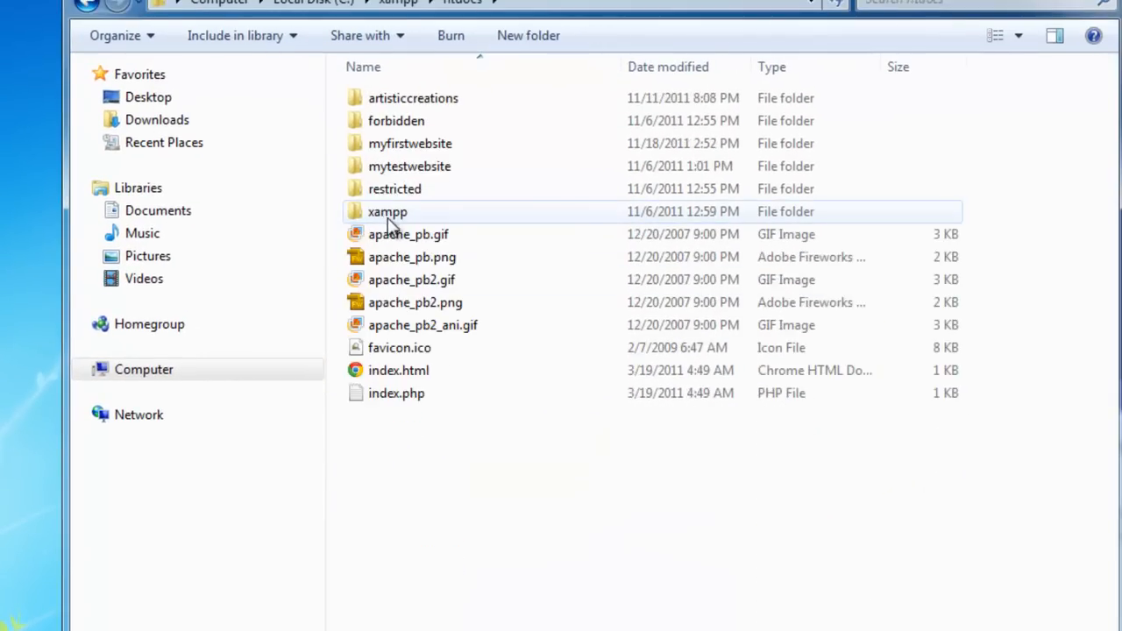
pyautogui.click(411, 97)
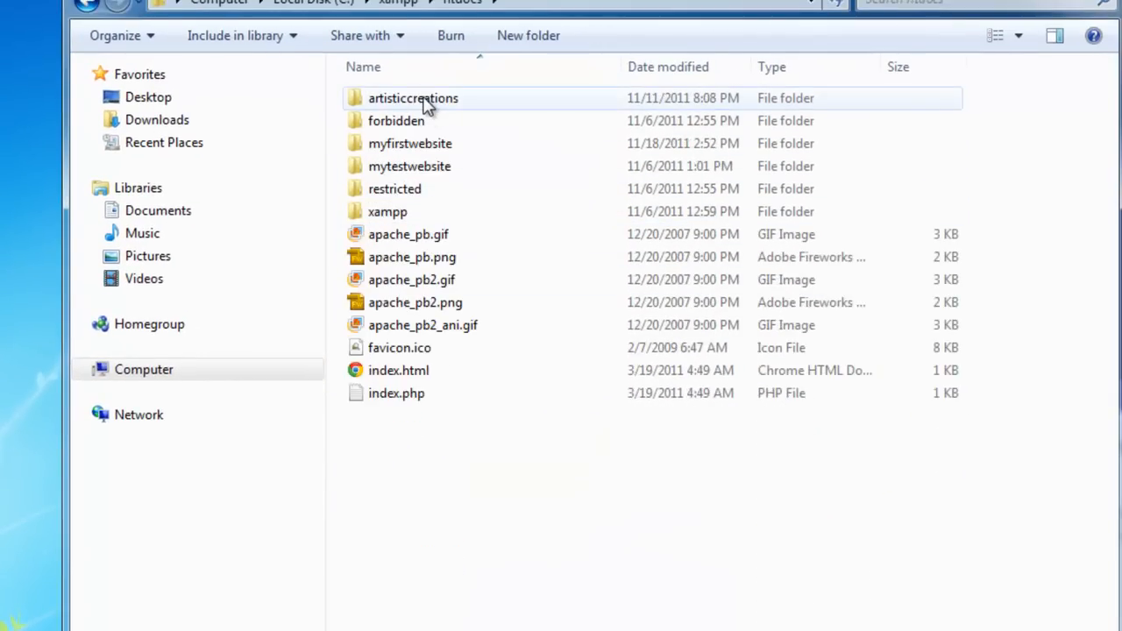
pyautogui.doubleClick(413, 97)
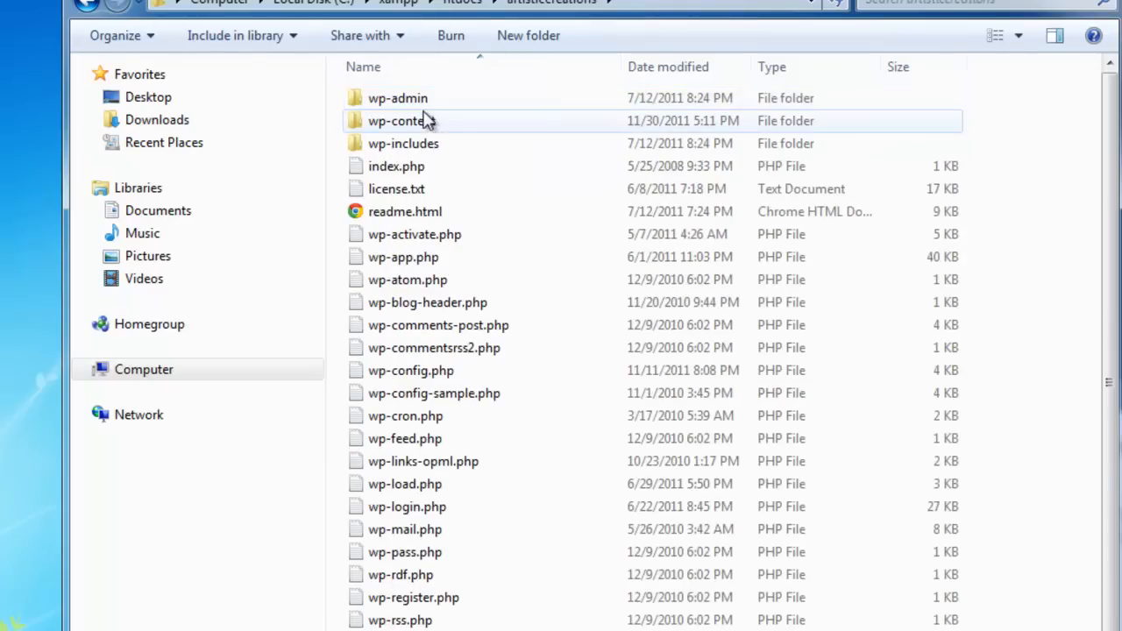
pyautogui.moveTo(410, 123)
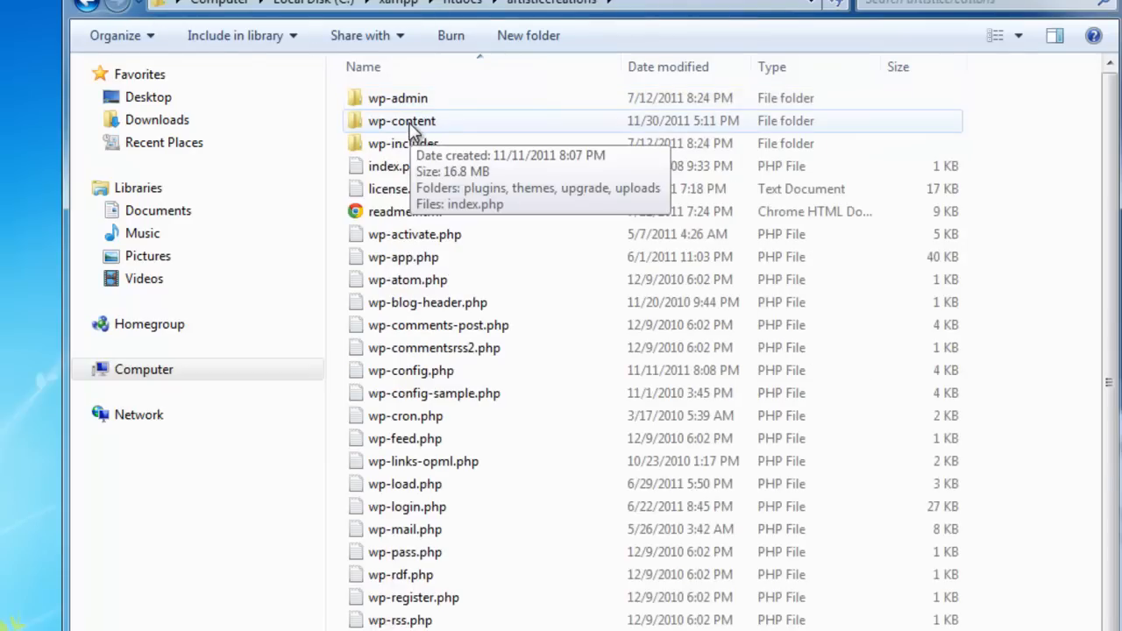
pyautogui.doubleClick(399, 120)
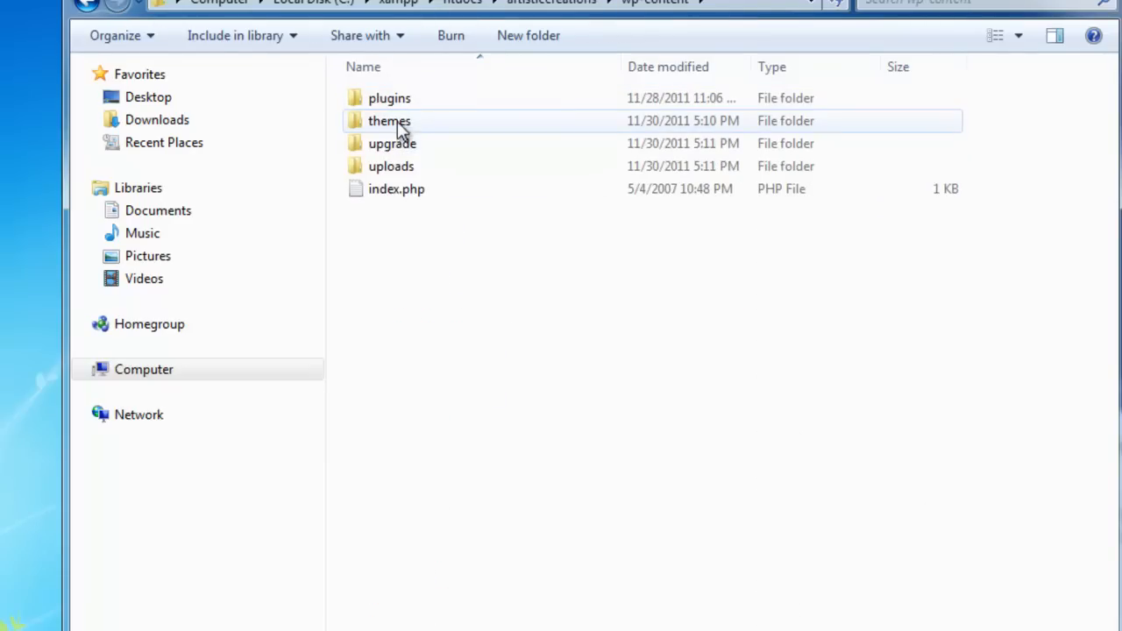
pyautogui.doubleClick(385, 121)
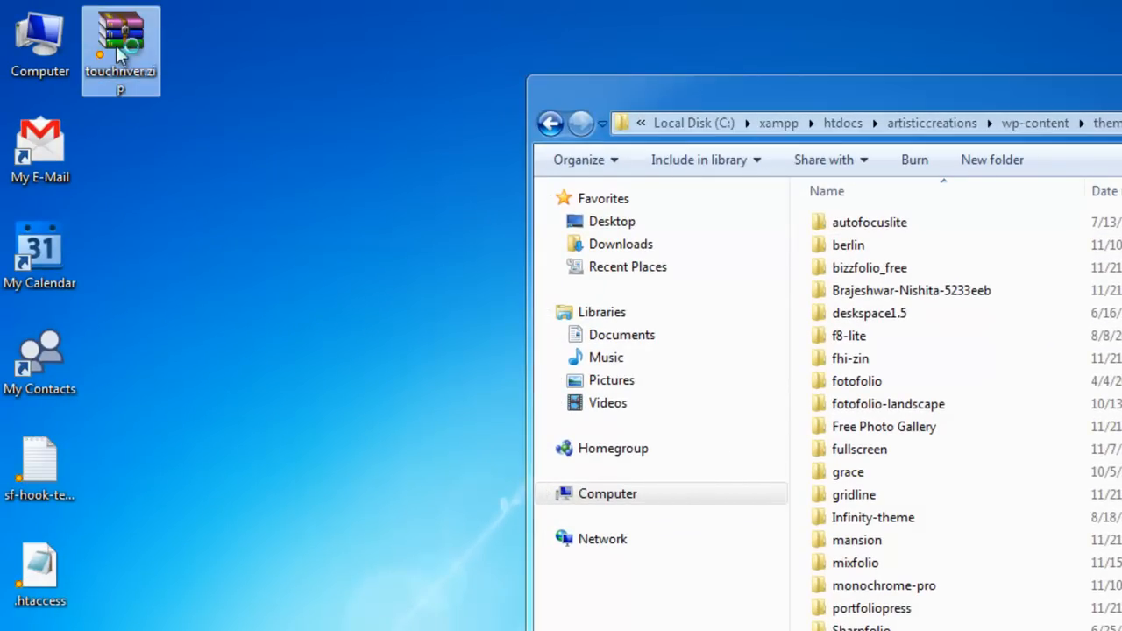
# Extract the touchriver folder from touchriver.zip into themes, merging folders and replacing all files.
pyautogui.doubleClick(120, 43)
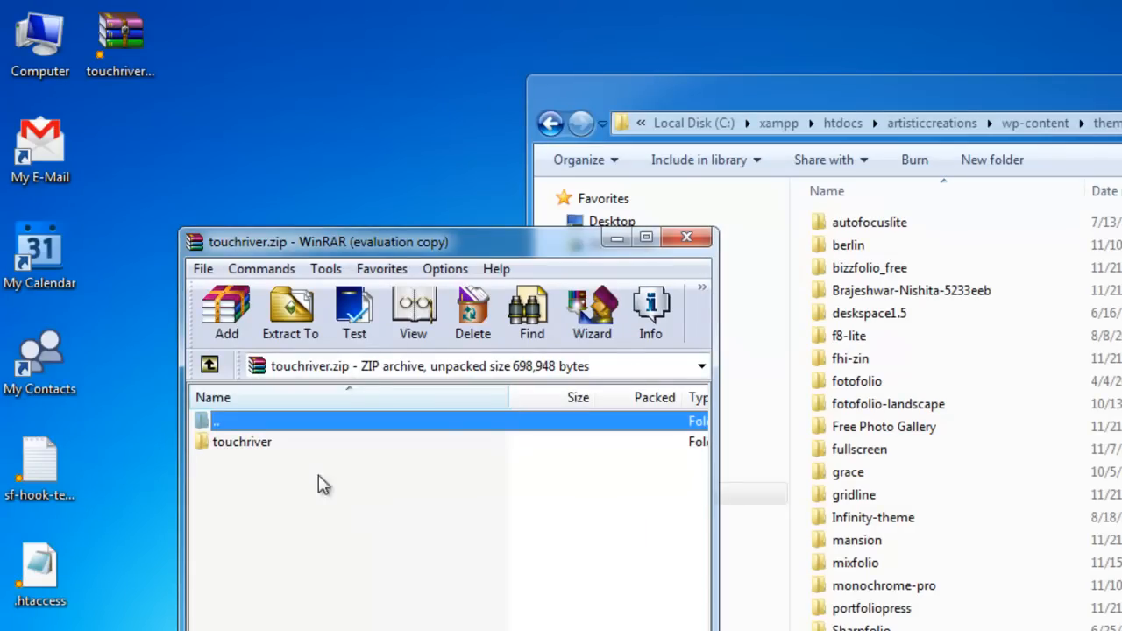
pyautogui.click(242, 441)
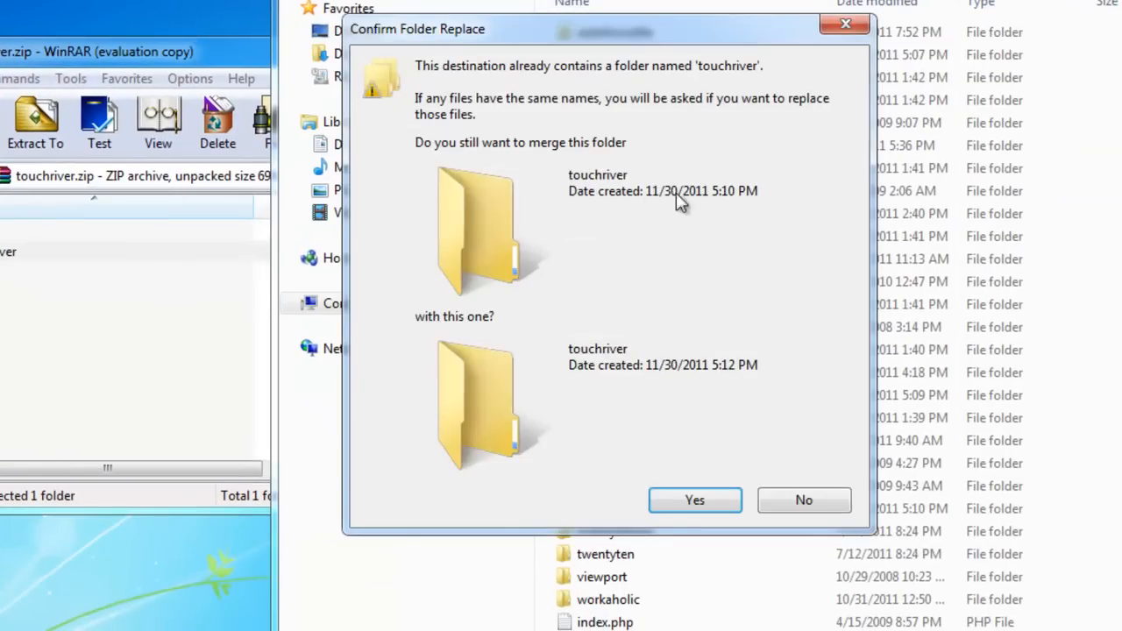
pyautogui.click(694, 499)
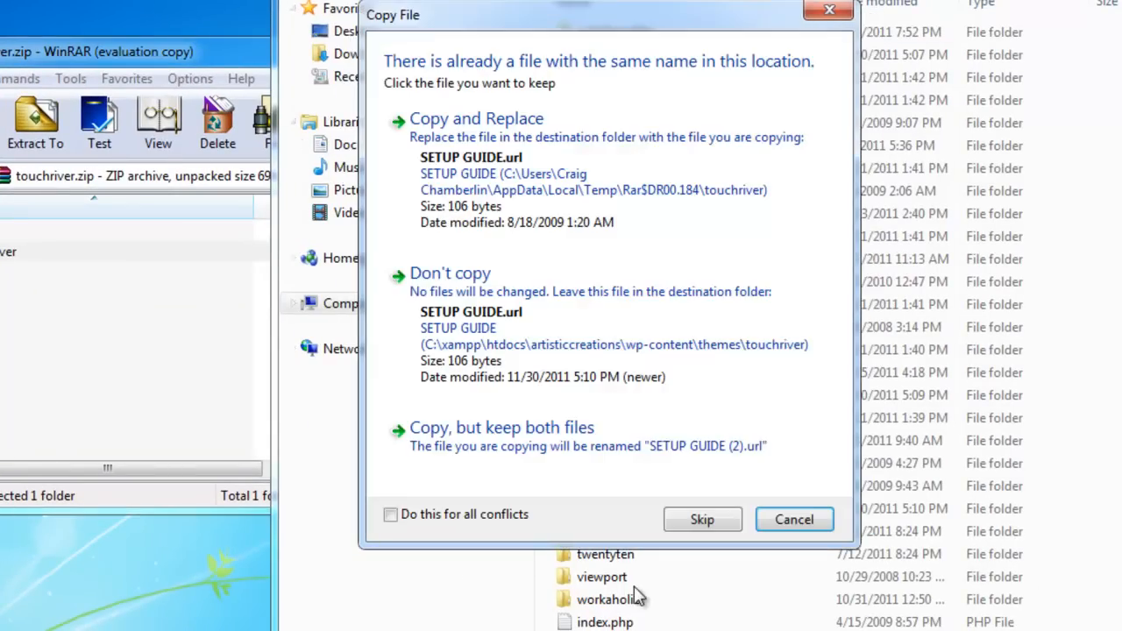
pyautogui.click(702, 519)
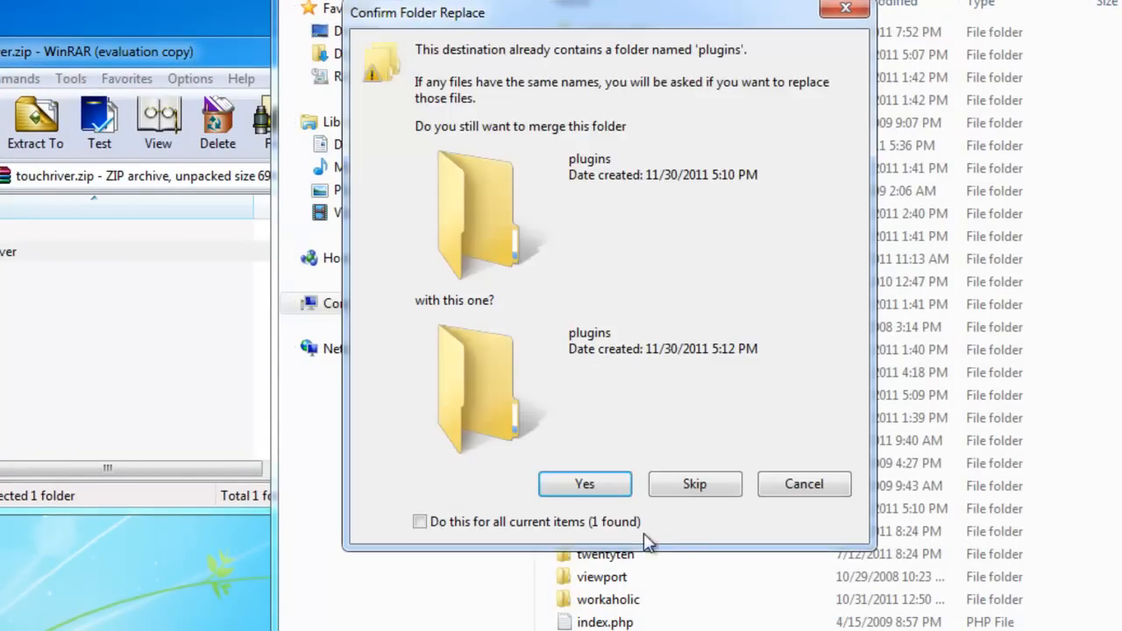
pyautogui.click(420, 522)
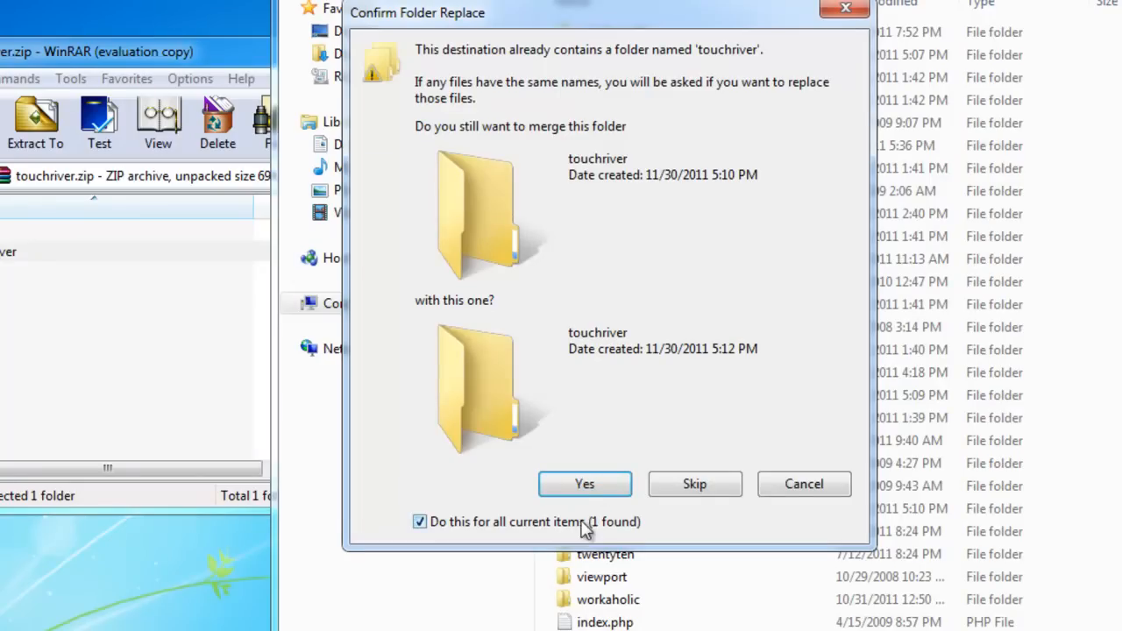
pyautogui.click(585, 484)
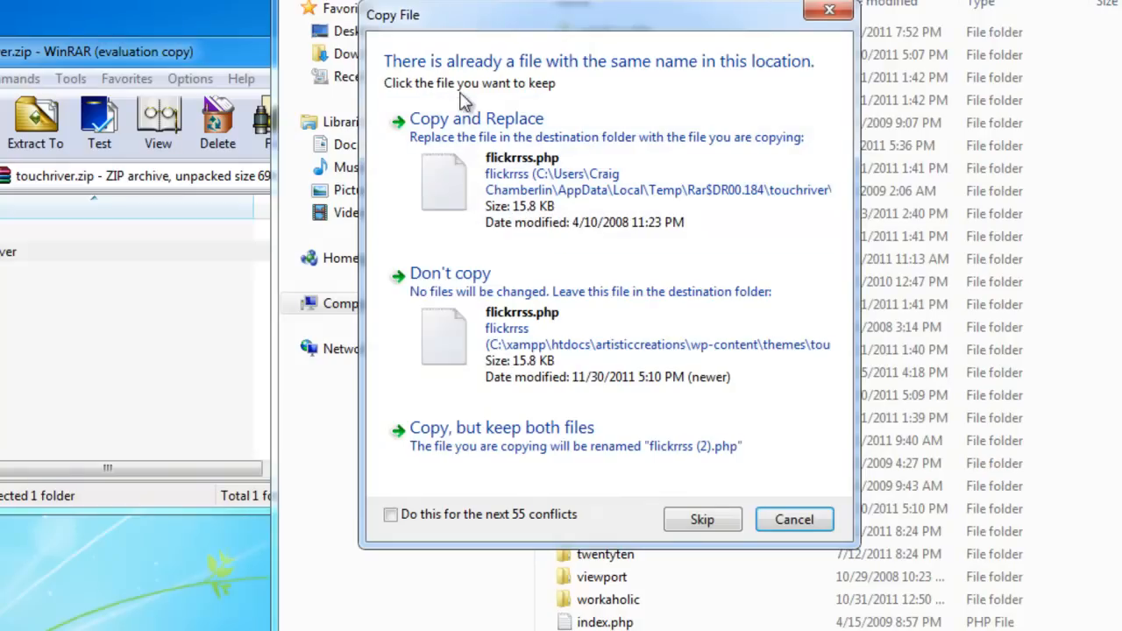
pyautogui.click(390, 515)
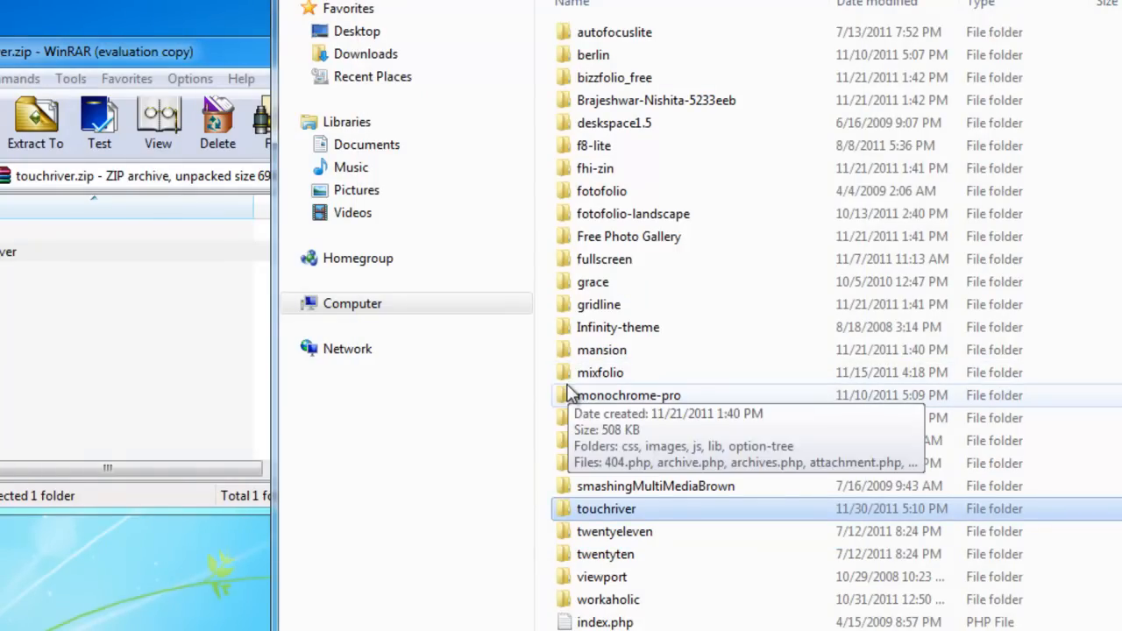
pyautogui.moveTo(846, 577)
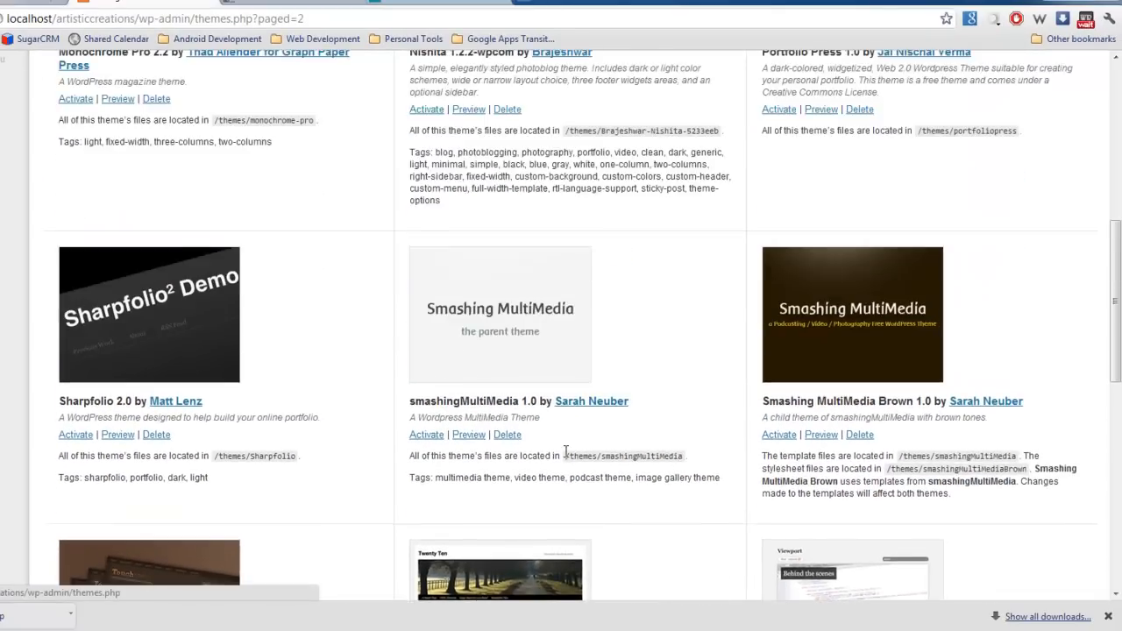
pyautogui.scroll(3)
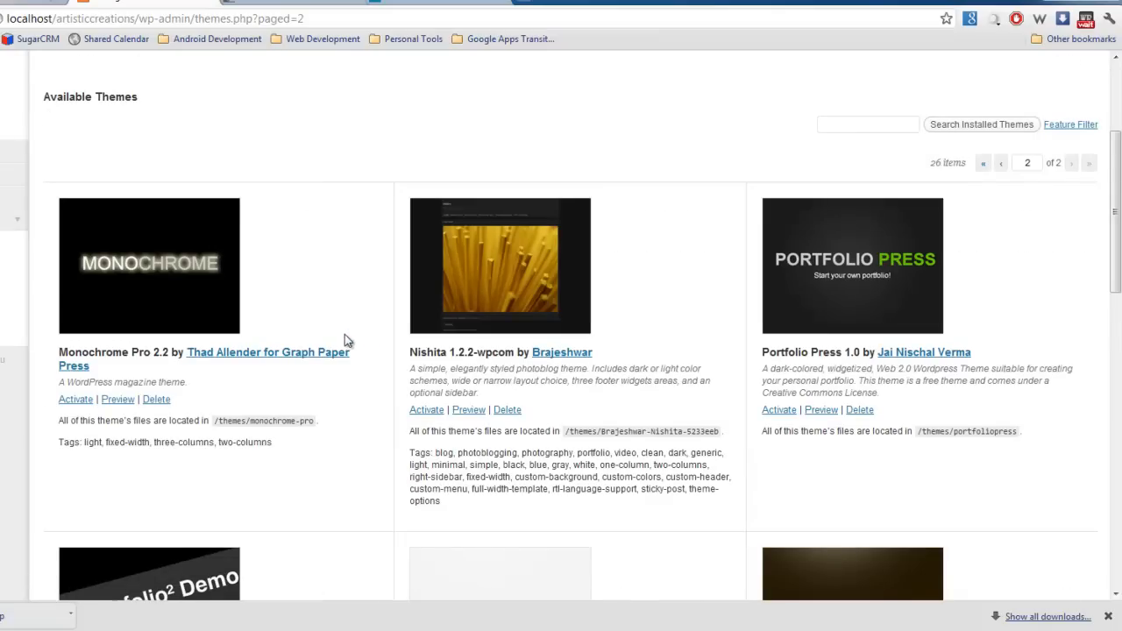
pyautogui.scroll(3)
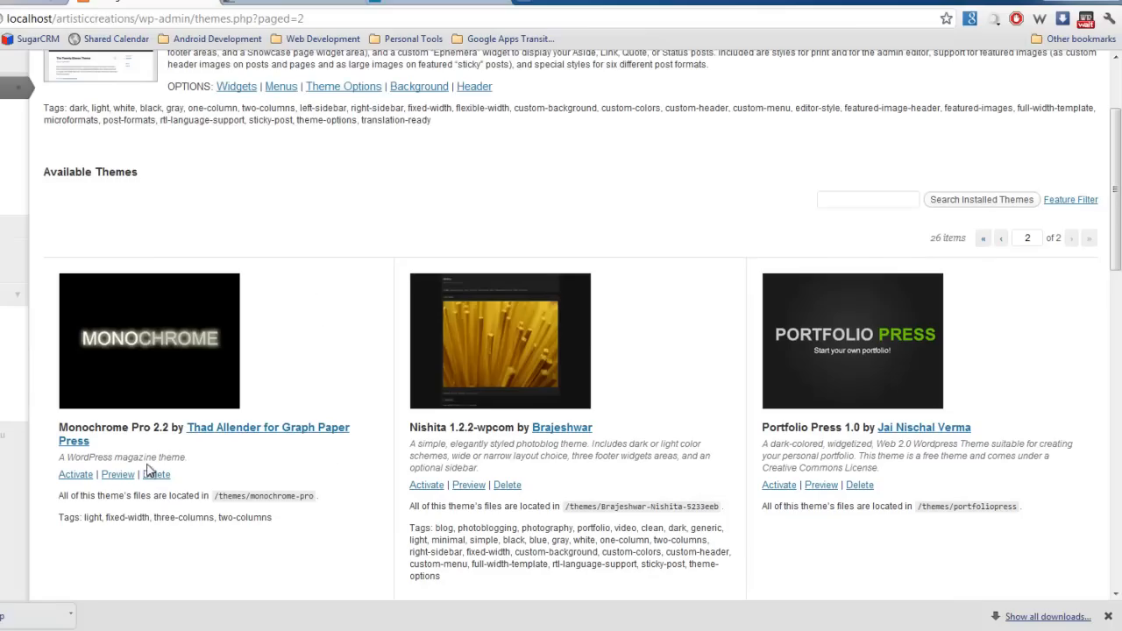
pyautogui.moveTo(117, 475)
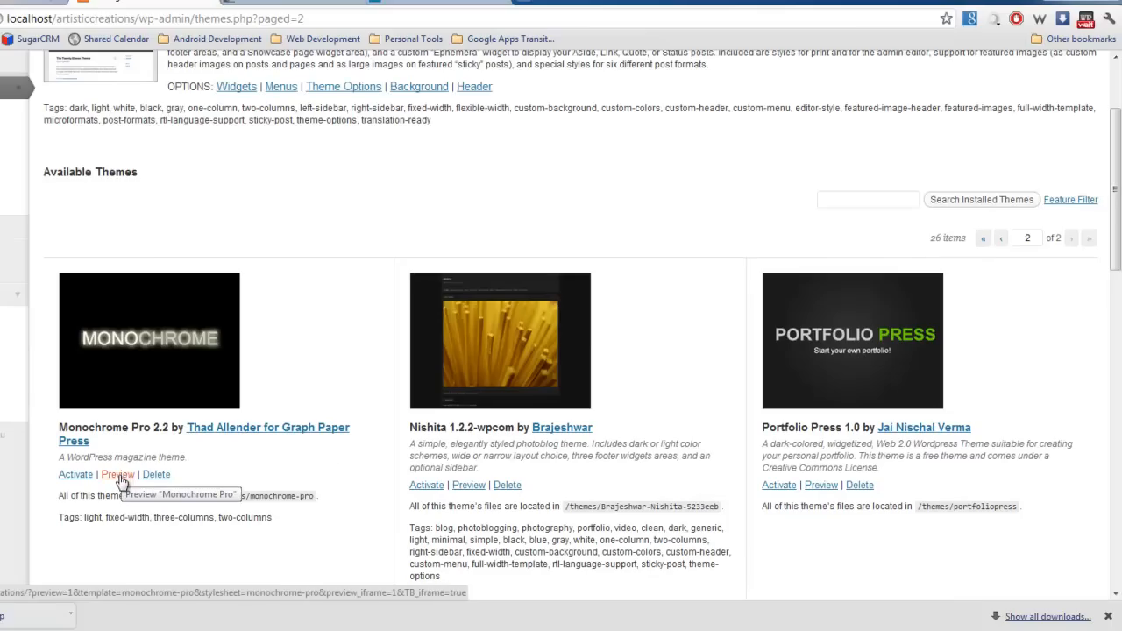
pyautogui.click(117, 474)
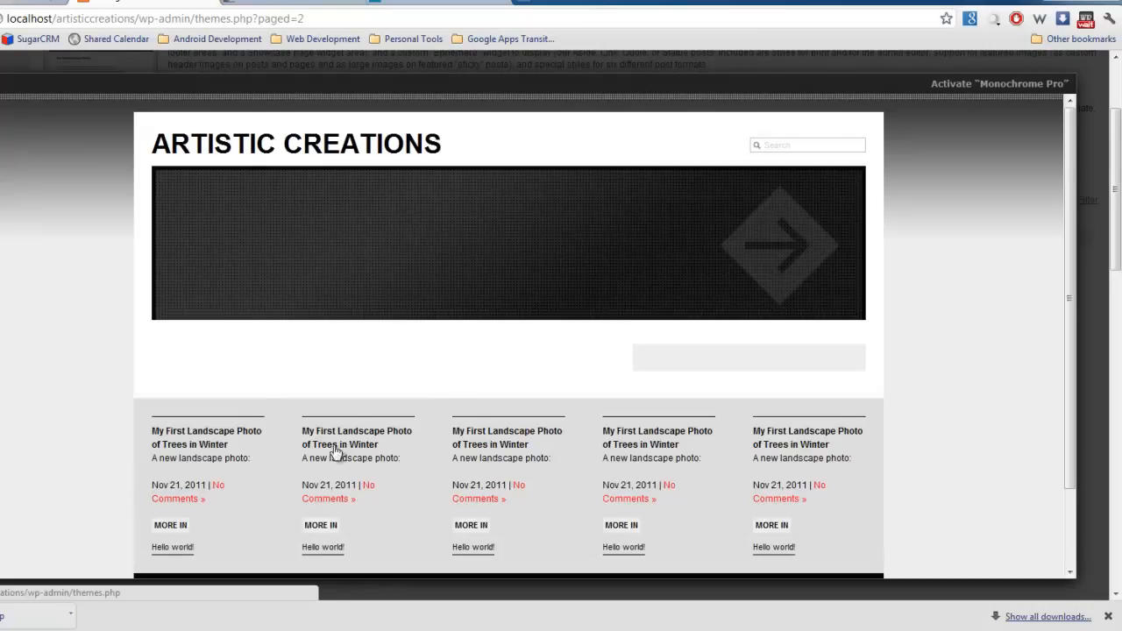
pyautogui.scroll(-3)
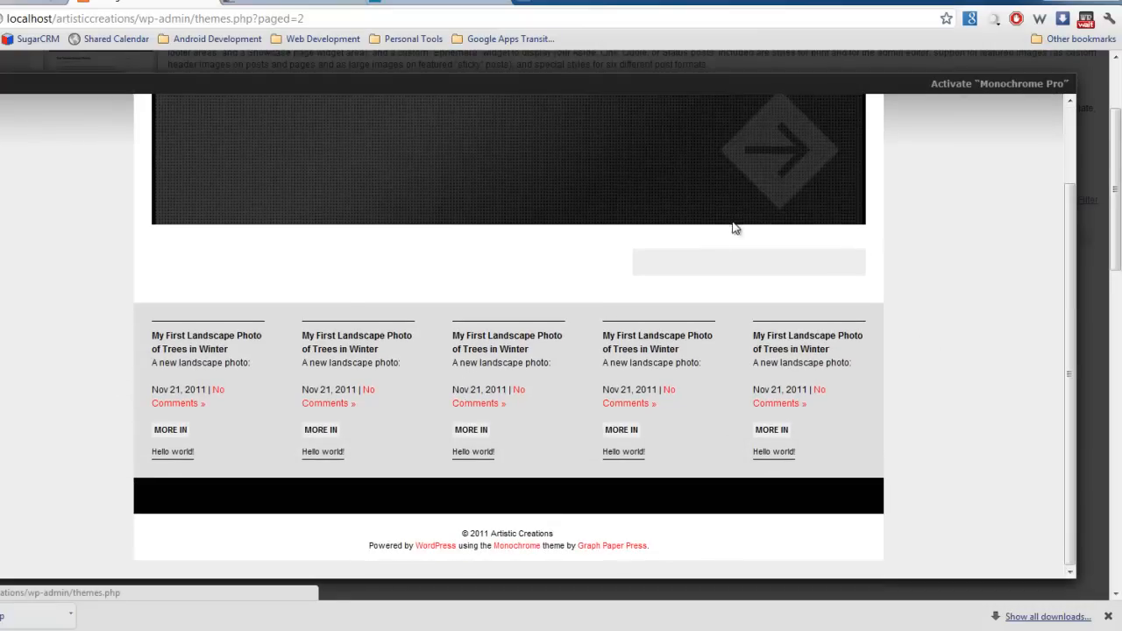
pyautogui.scroll(3)
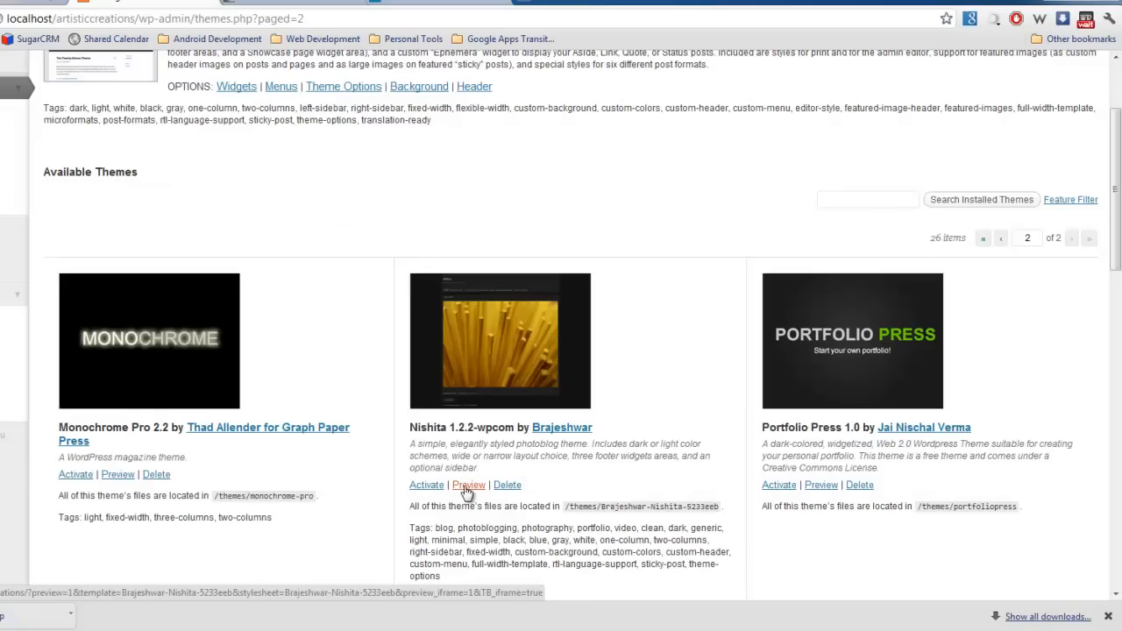
pyautogui.click(469, 485)
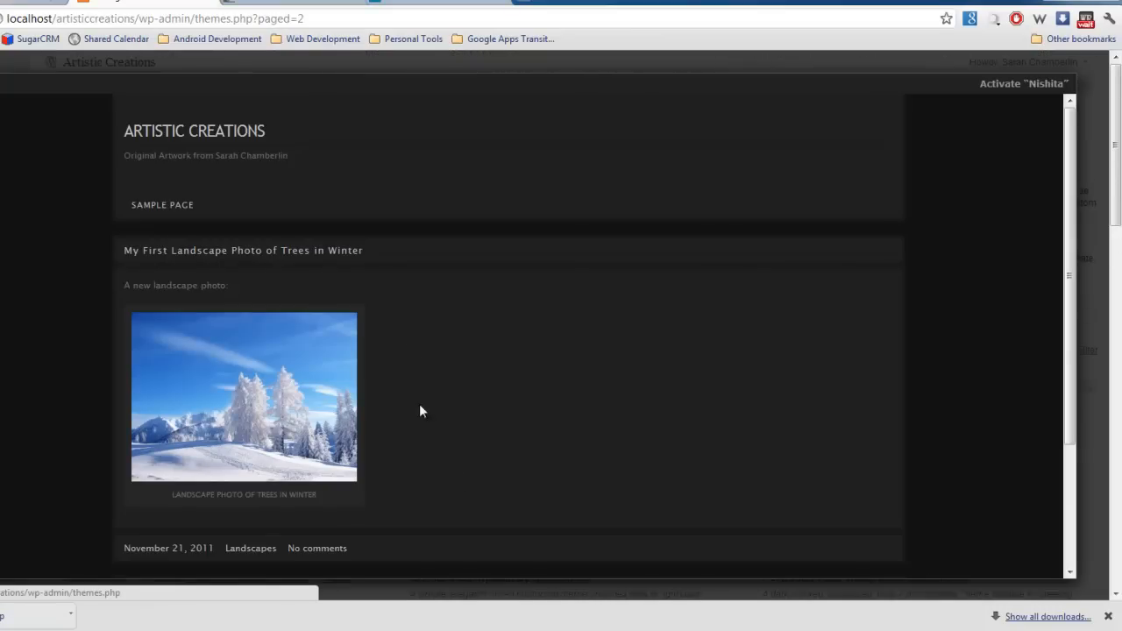
pyautogui.scroll(-3)
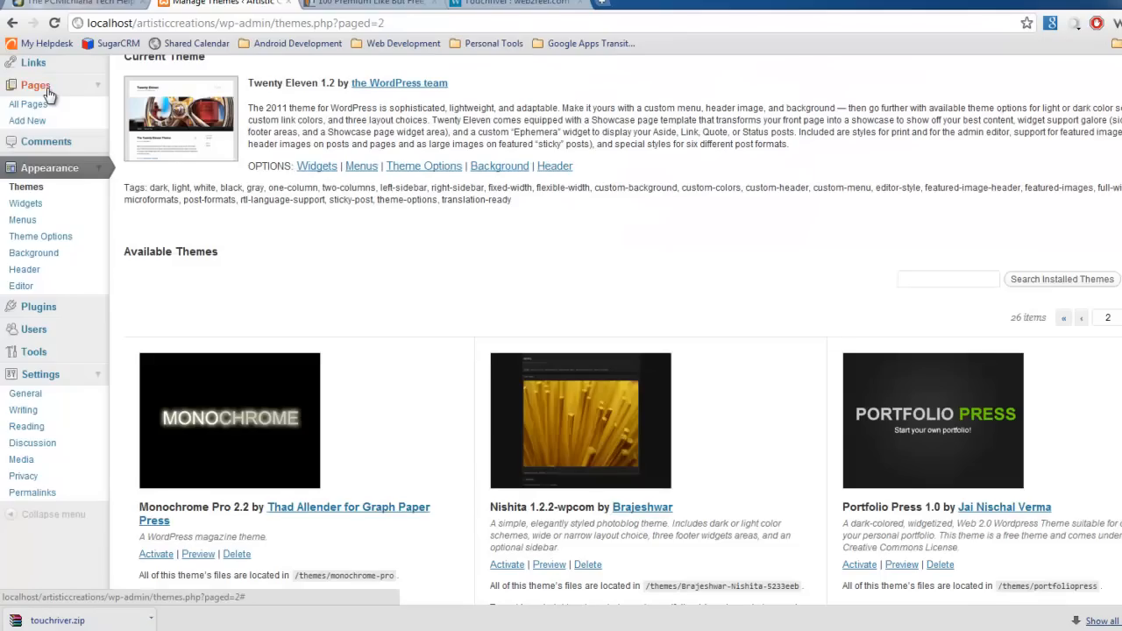
pyautogui.moveTo(917, 486)
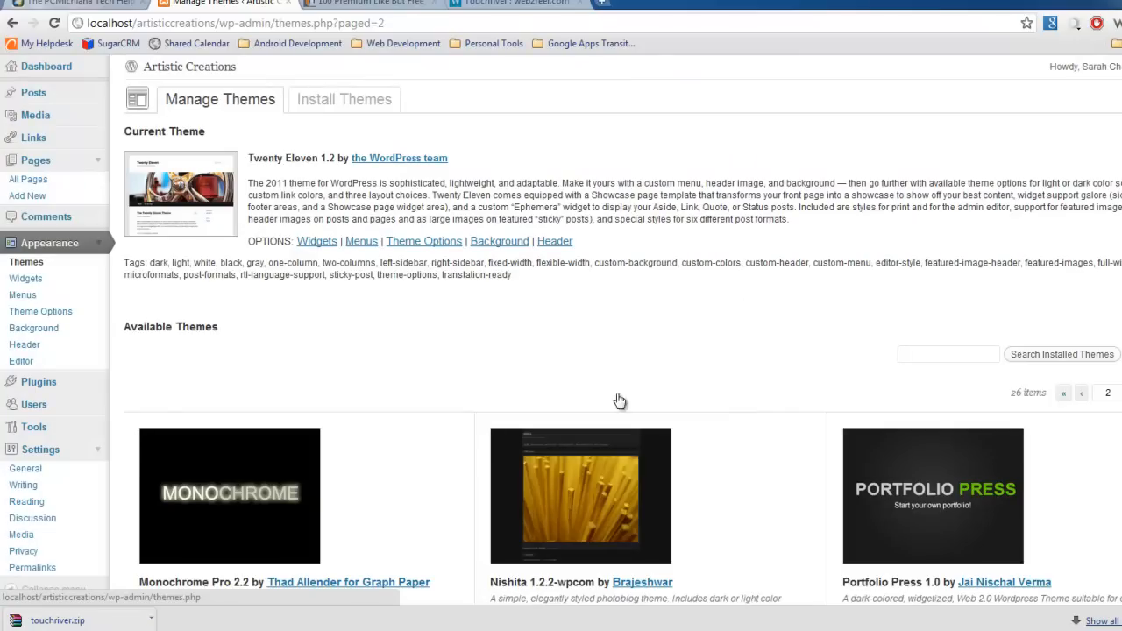
pyautogui.moveTo(774, 408)
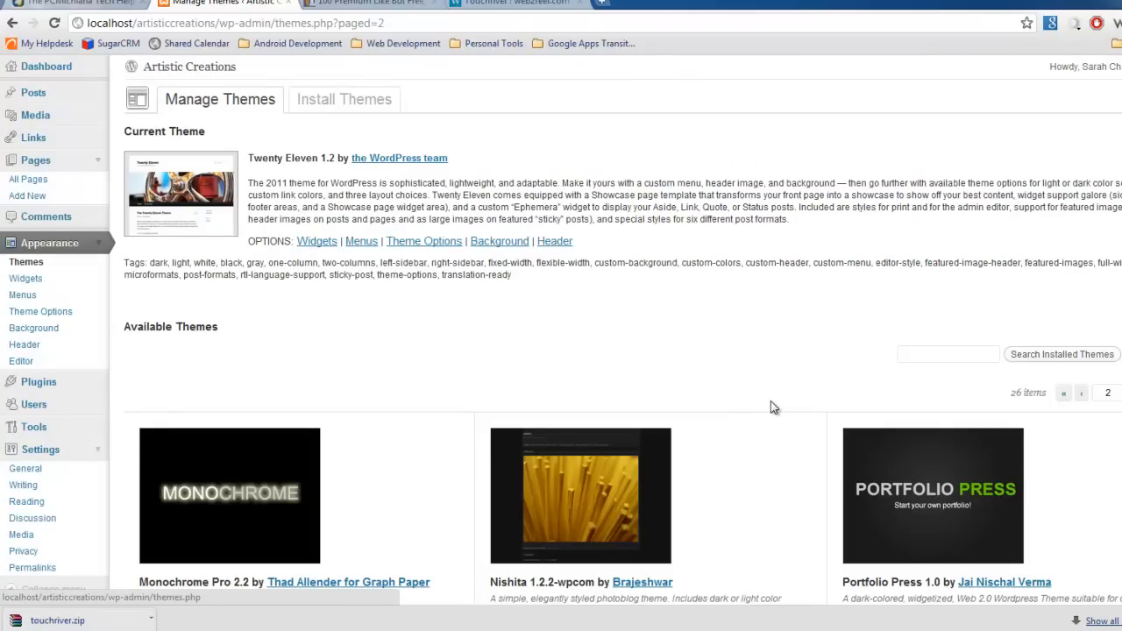
pyautogui.moveTo(770, 396)
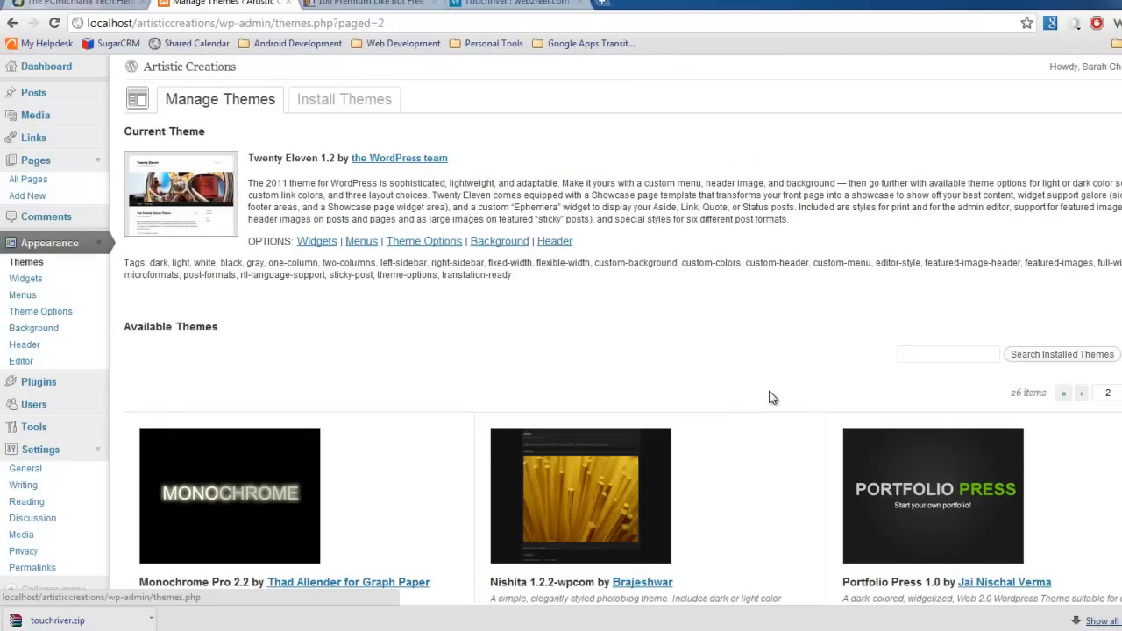
pyautogui.moveTo(750, 351)
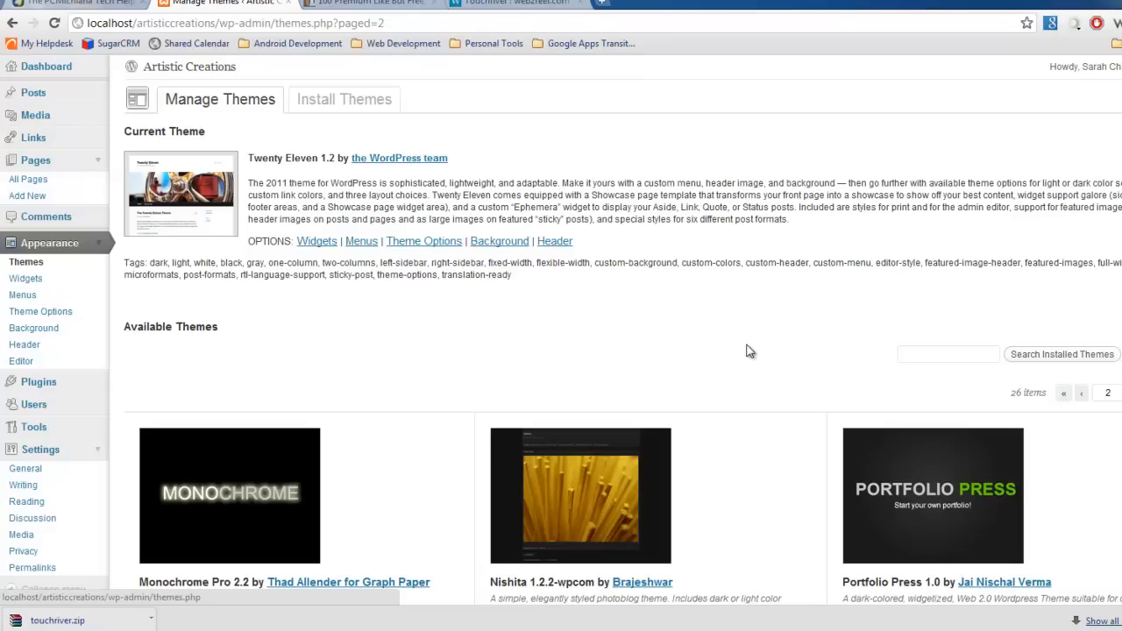
pyautogui.moveTo(742, 353)
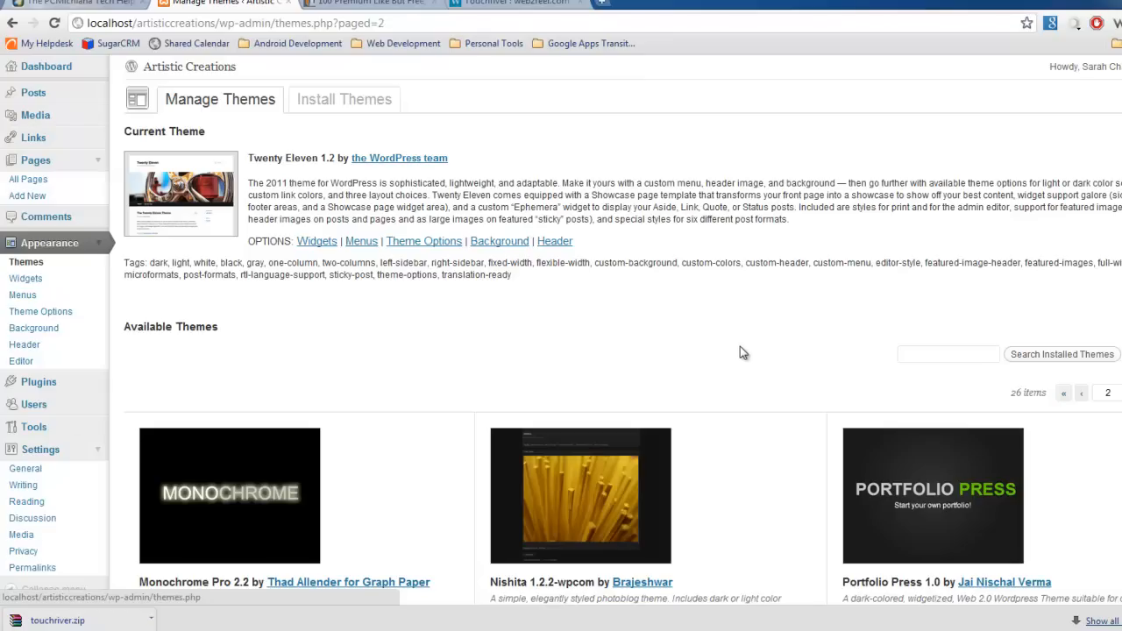